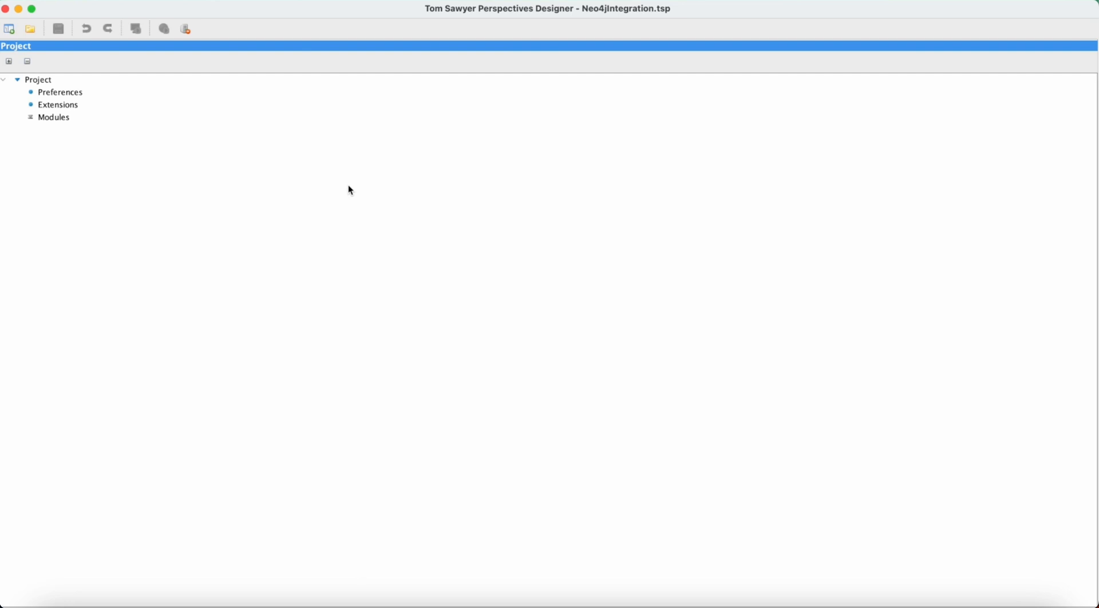
mouse_move(235, 162)
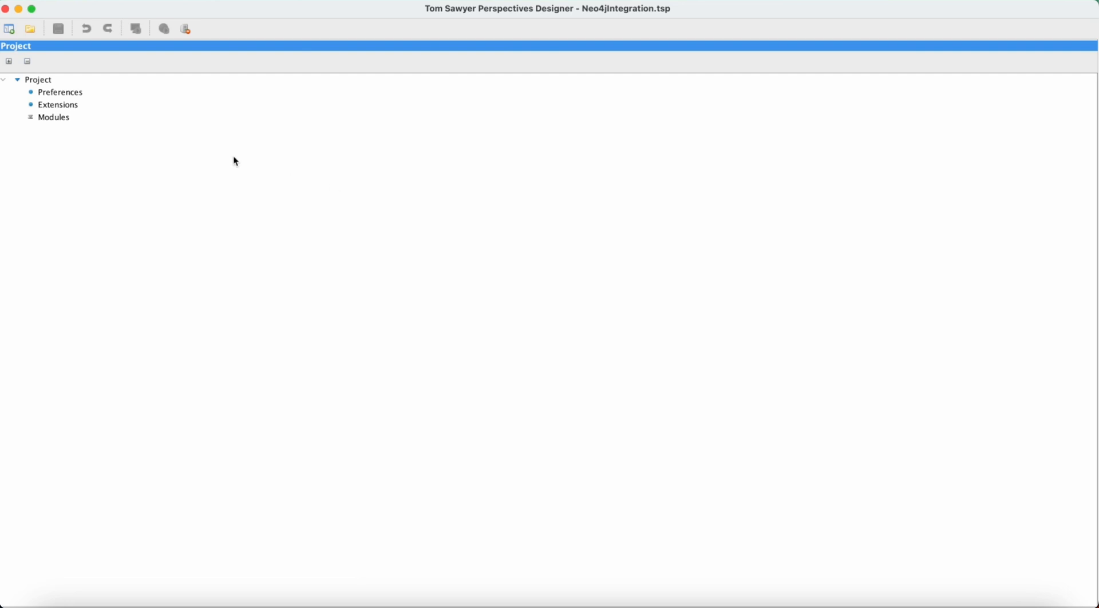
Add Module 1 to the project and enable the schema drawing
right_click(53, 117)
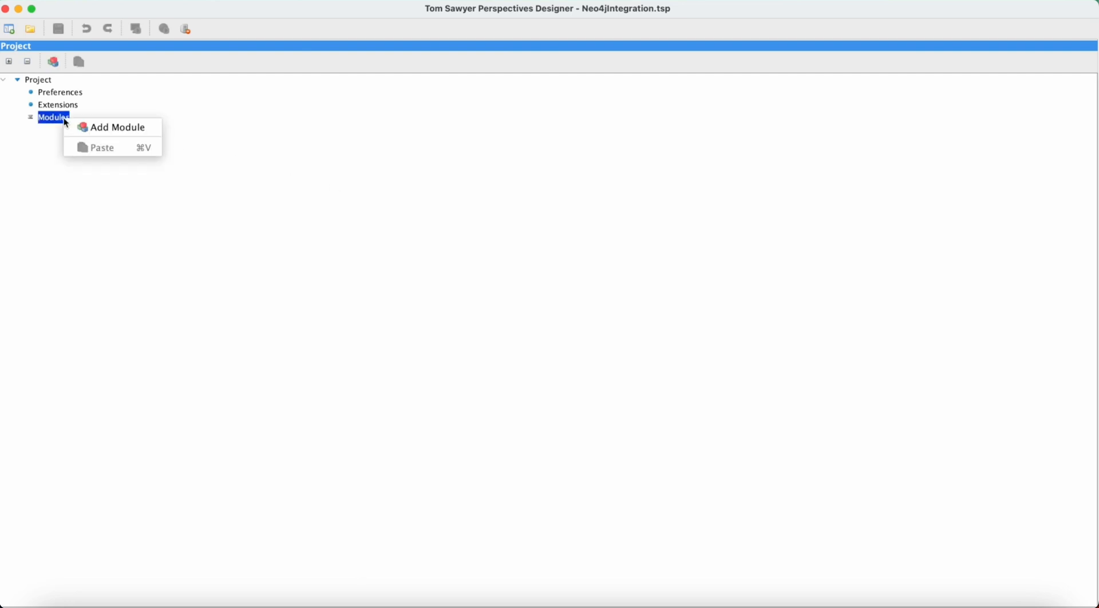
left_click(118, 127)
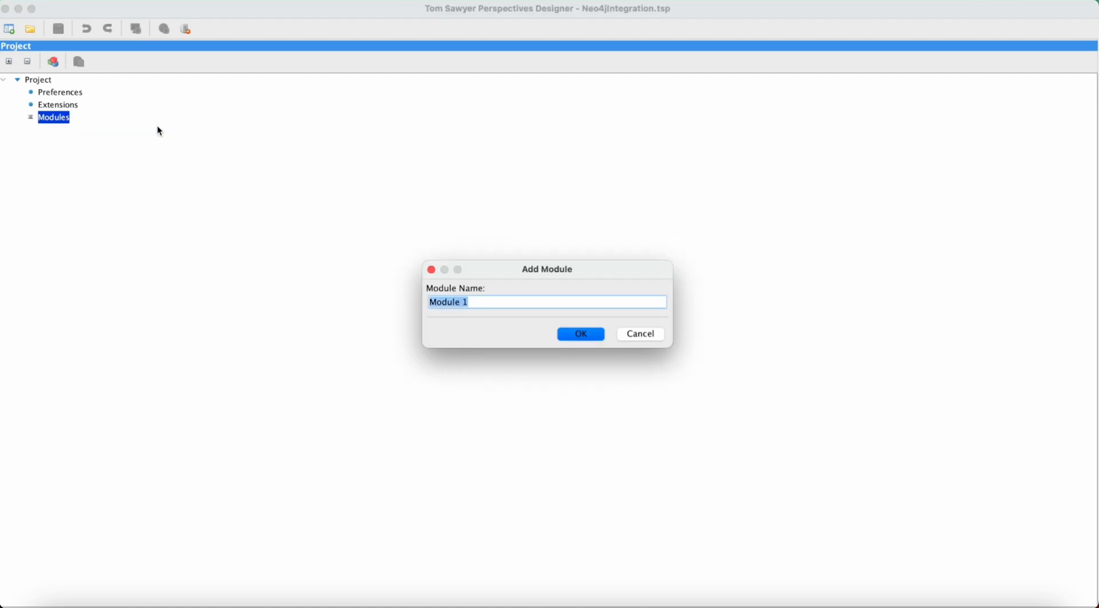
left_click(579, 333)
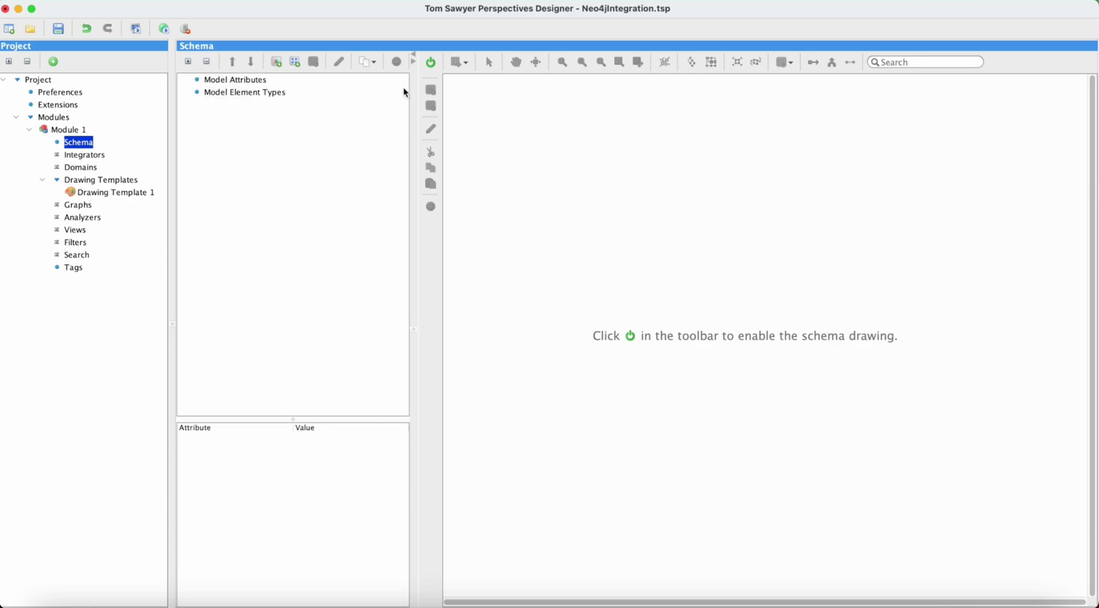
left_click(431, 61)
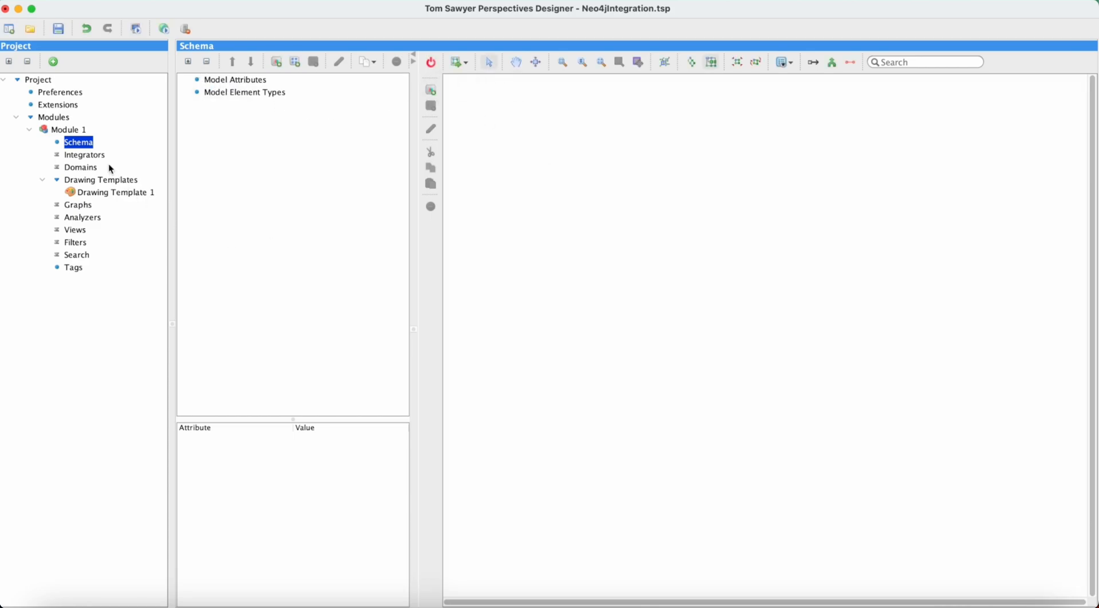
Add Neo4j Integrator 1 under Module 1's Integrators
left_click(84, 154)
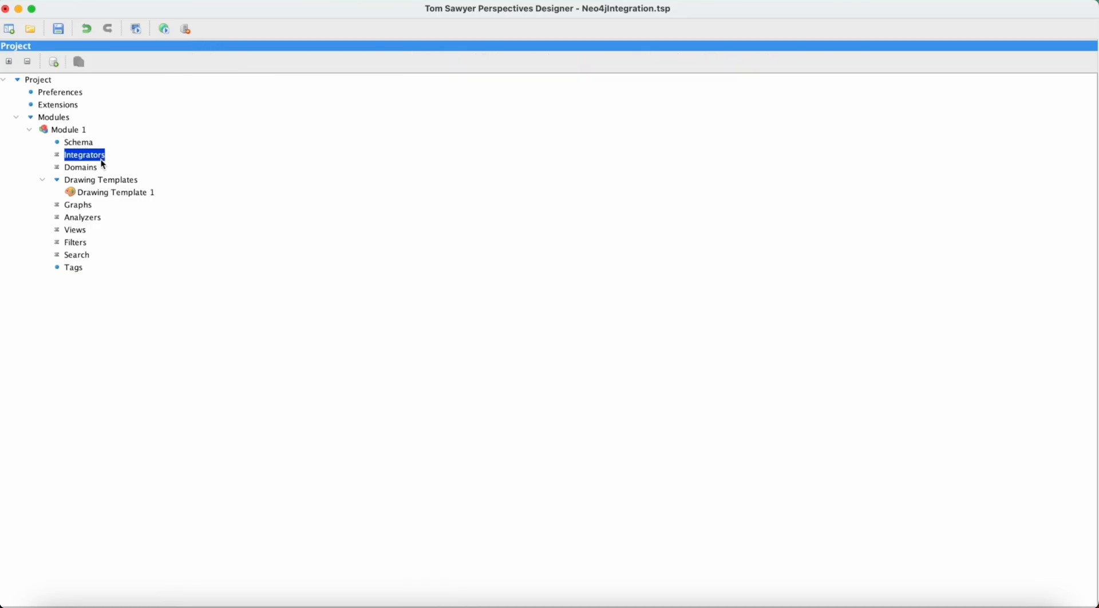
right_click(84, 154)
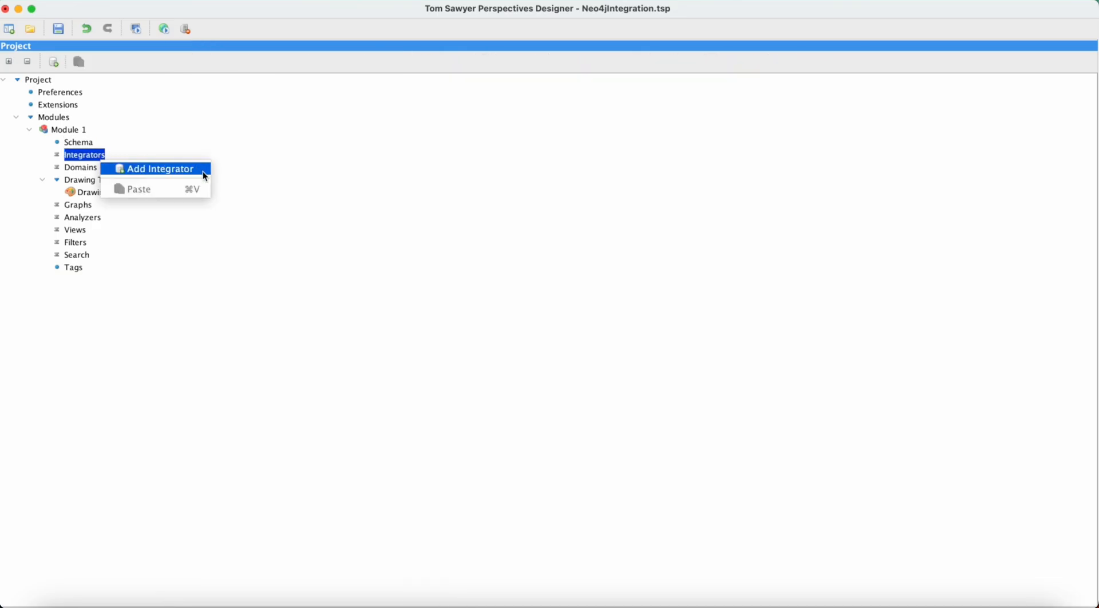
left_click(158, 168)
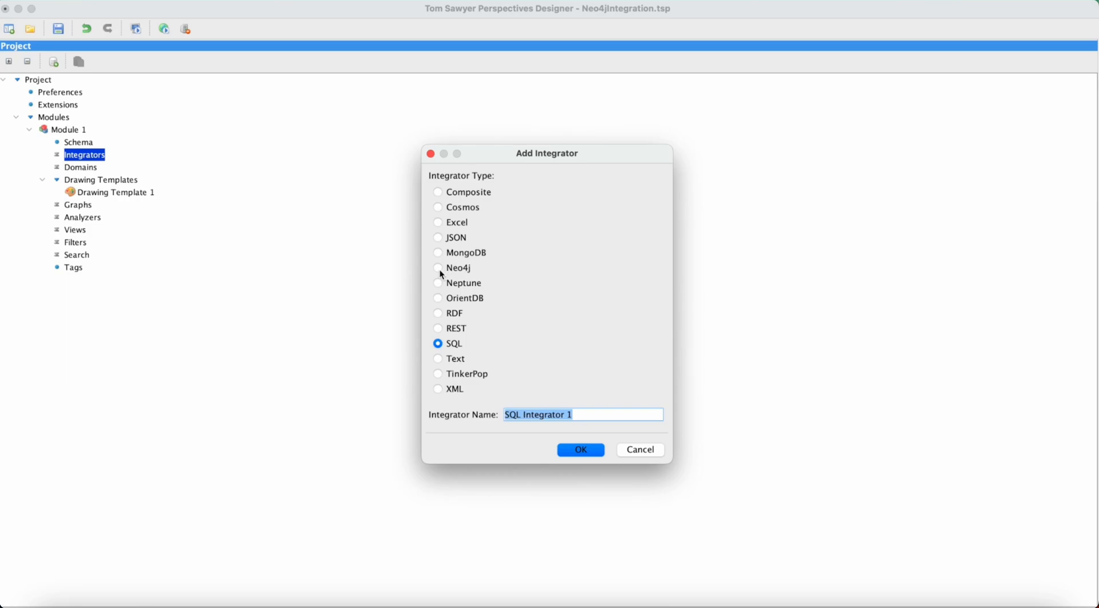
left_click(437, 267)
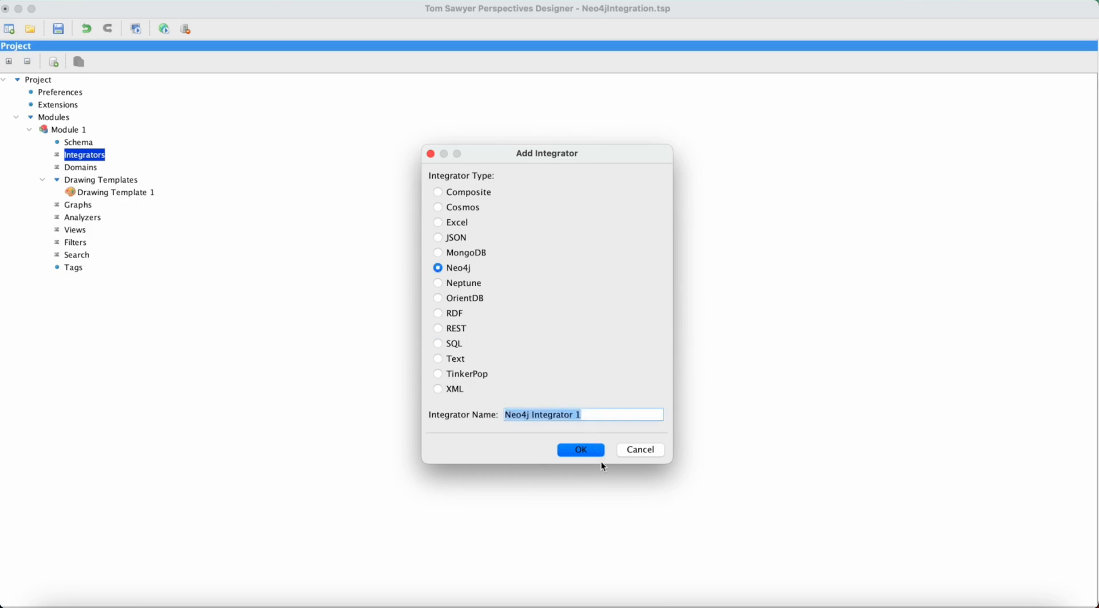
left_click(580, 449)
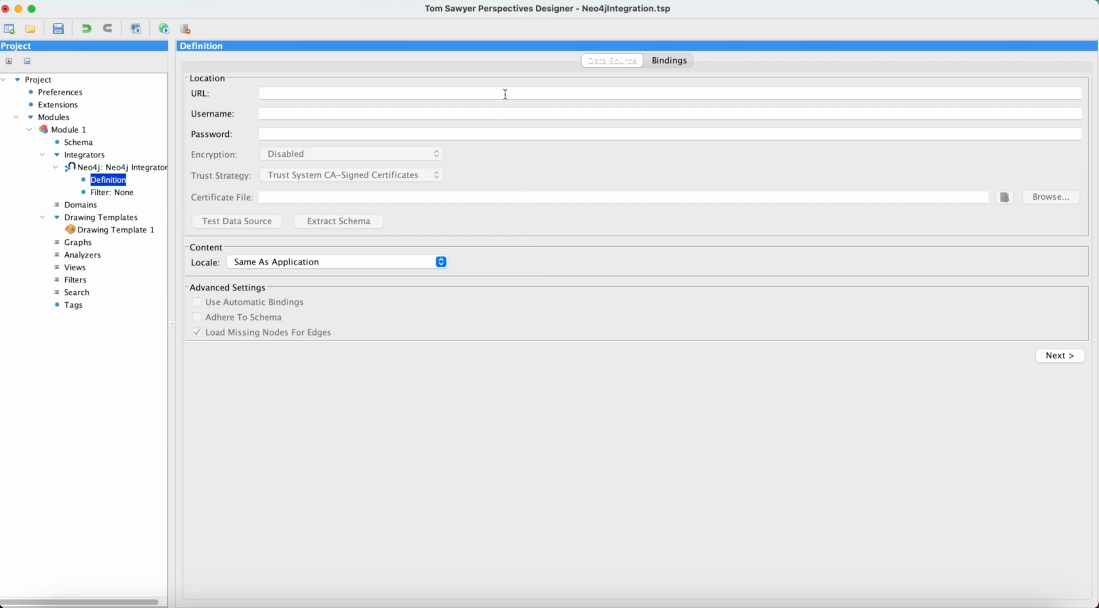
Enter connection URL bolt://brk-bvm-win06:7687, username neo4j and the password
type("bolt://brk-bvm-win06:7687")
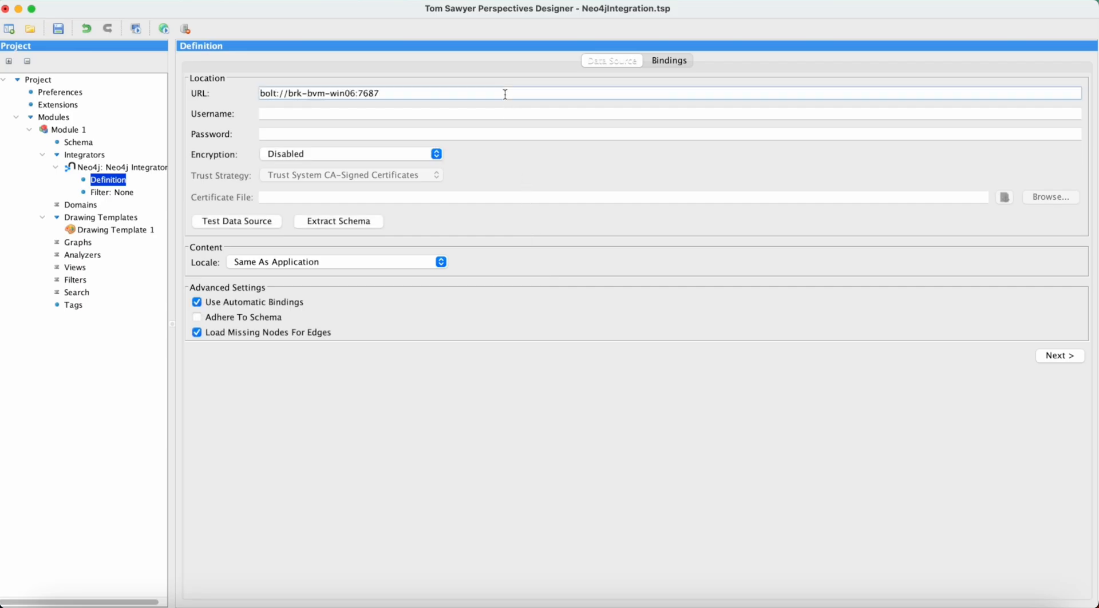
left_click(490, 113)
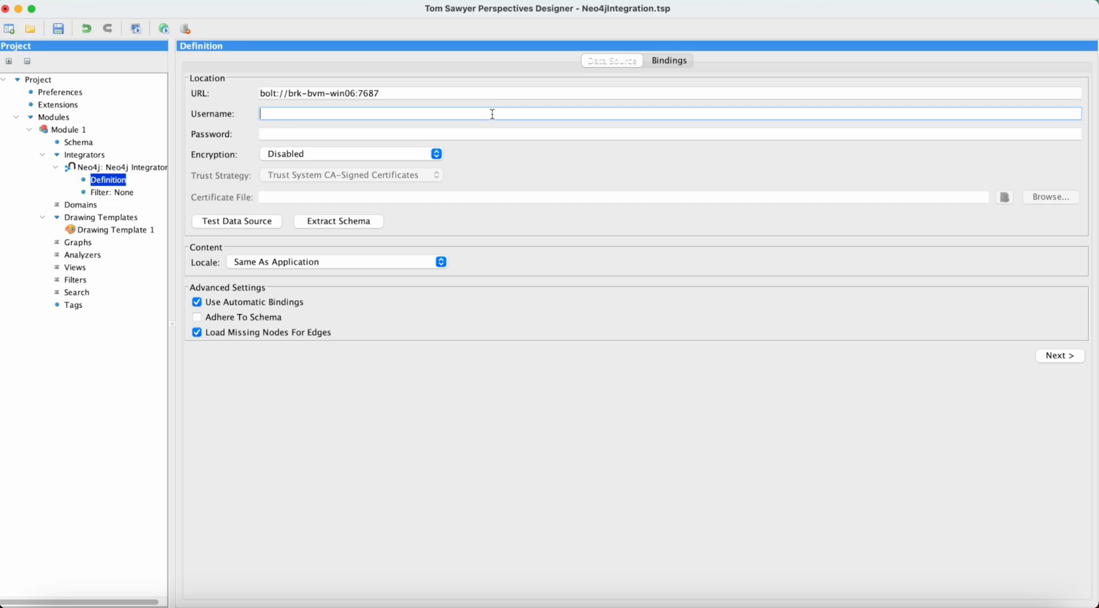
type("ne")
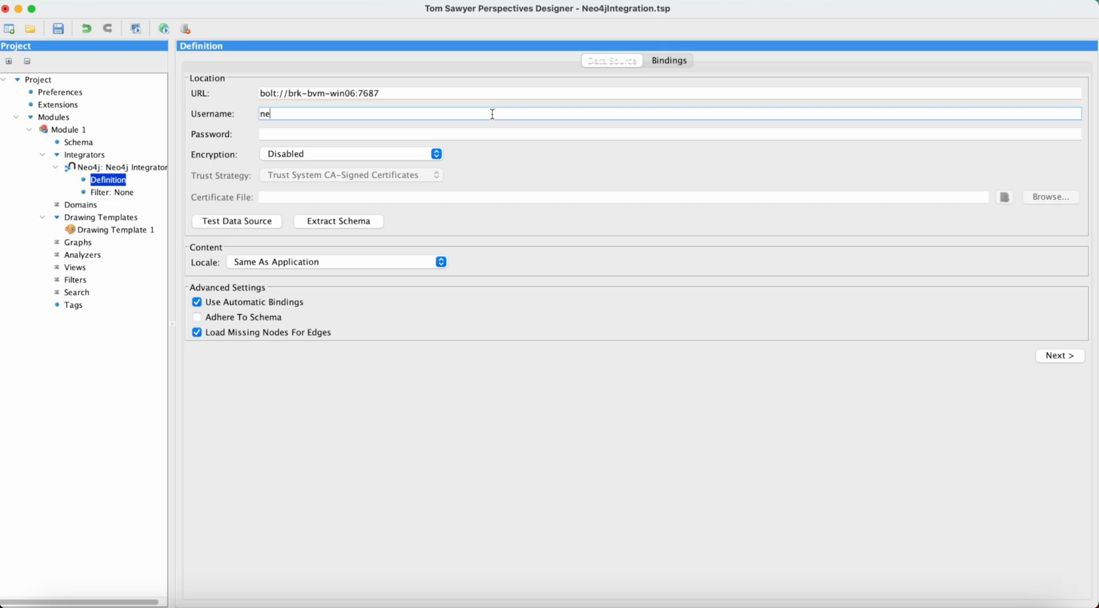
type("o4j")
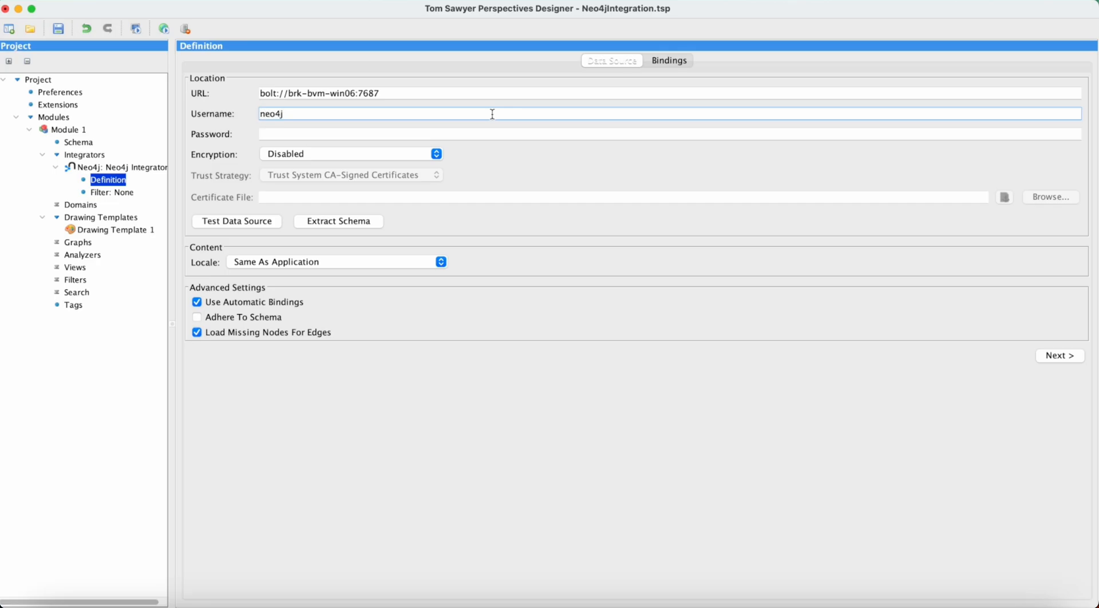
type("•")
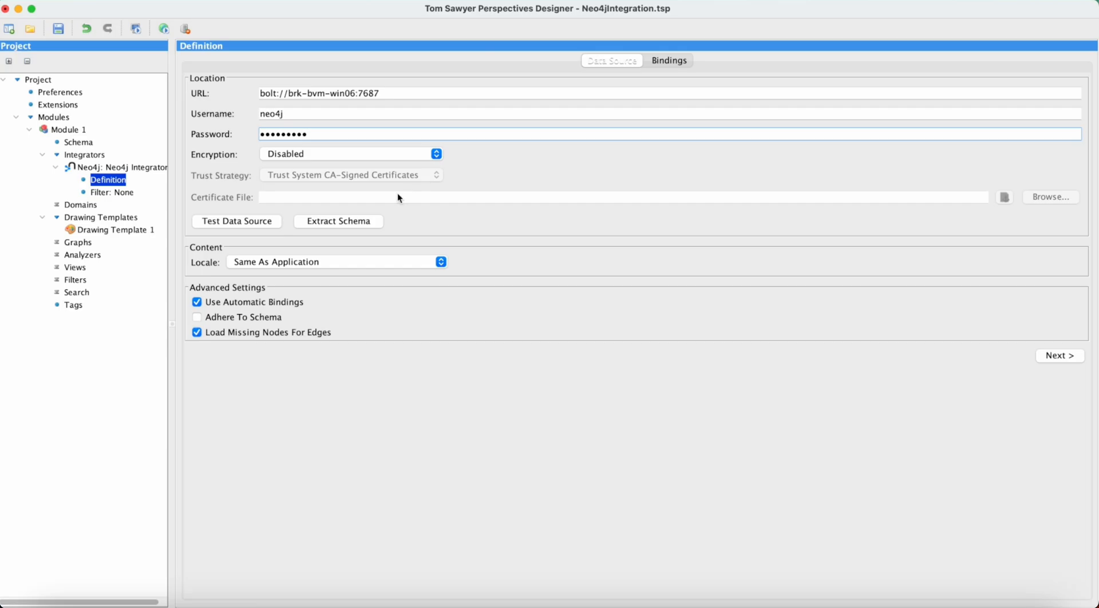
Test the data source, extract the schema and dismiss the extraction summary
left_click(237, 221)
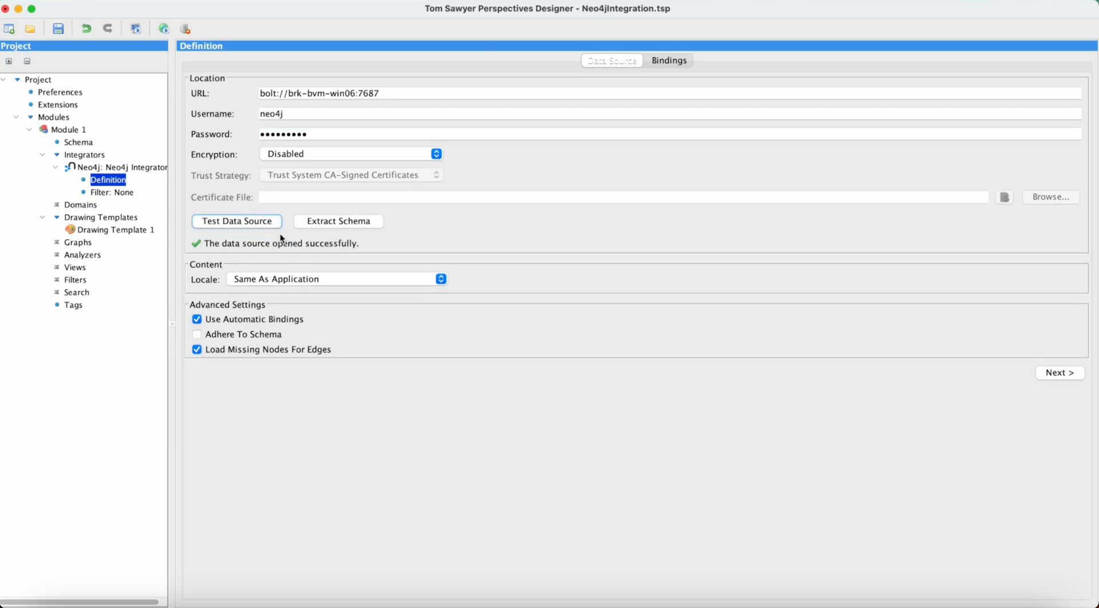
mouse_move(276, 255)
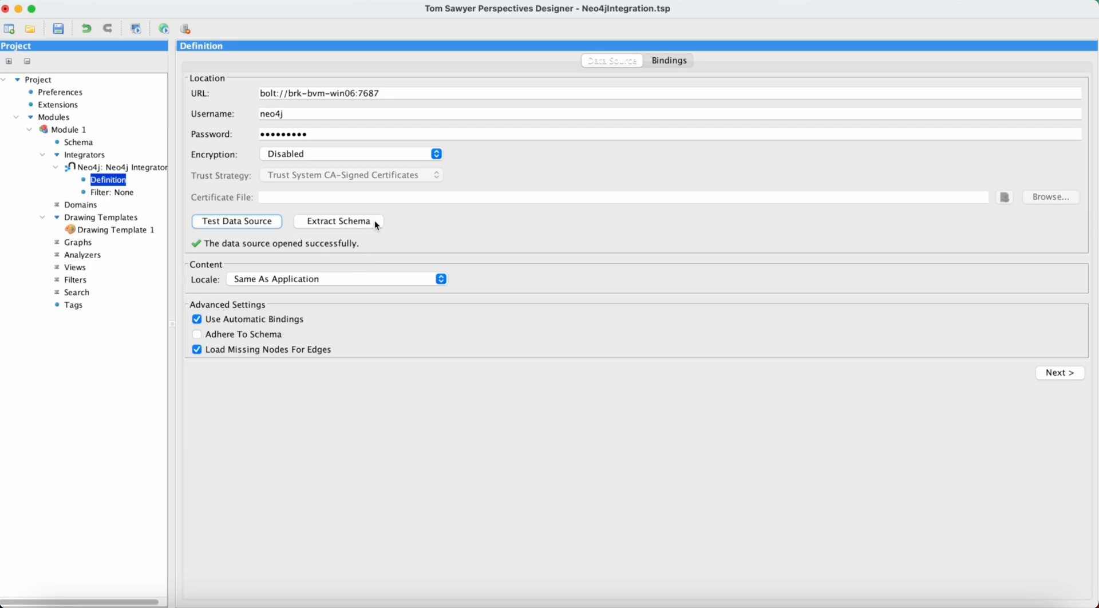
left_click(338, 221)
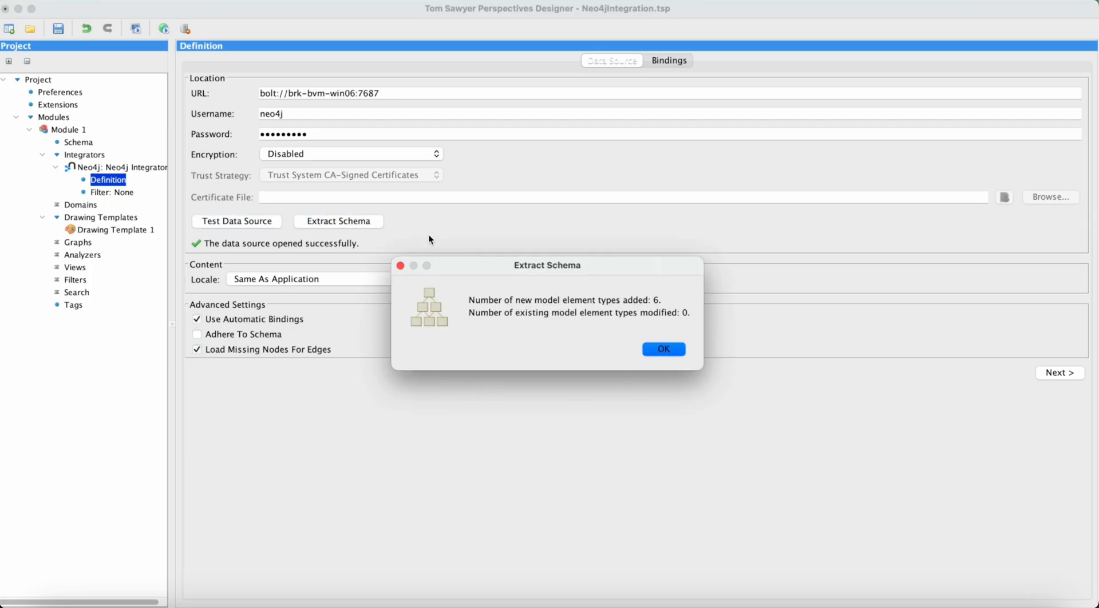
mouse_move(579, 341)
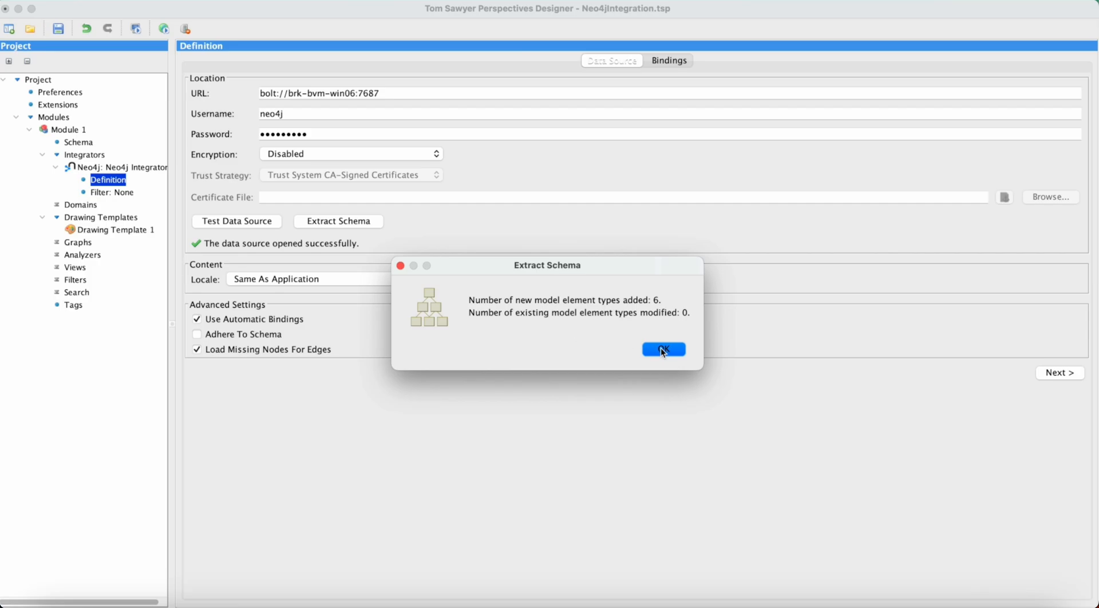
left_click(663, 350)
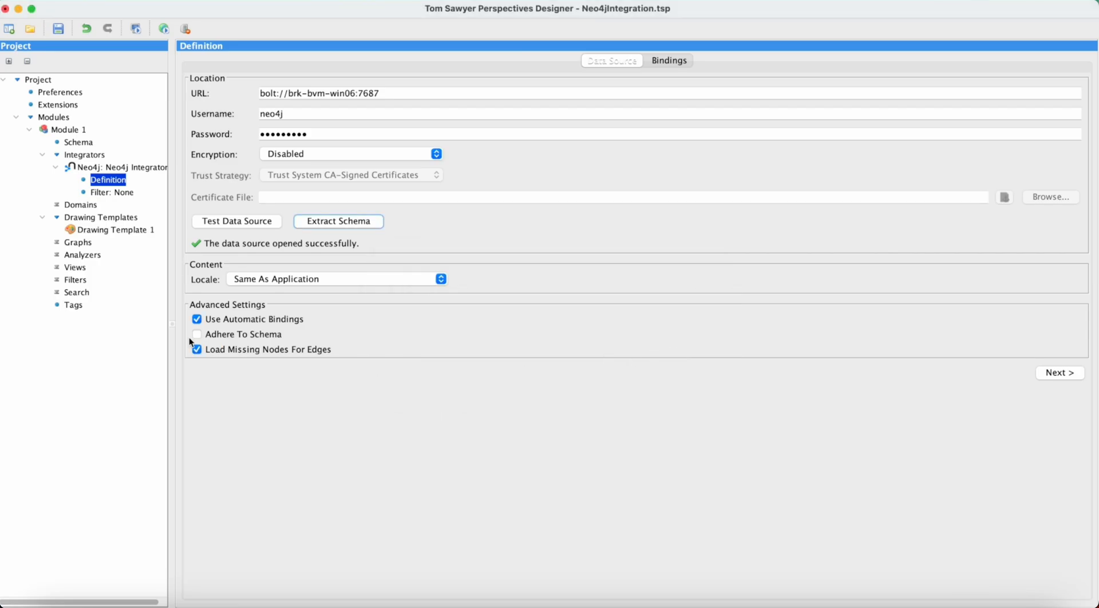
Expand all schema types and draw Untitled, Actor_421, ACTS_IN, DIRECTED, FRIEND and RATED
left_click(78, 141)
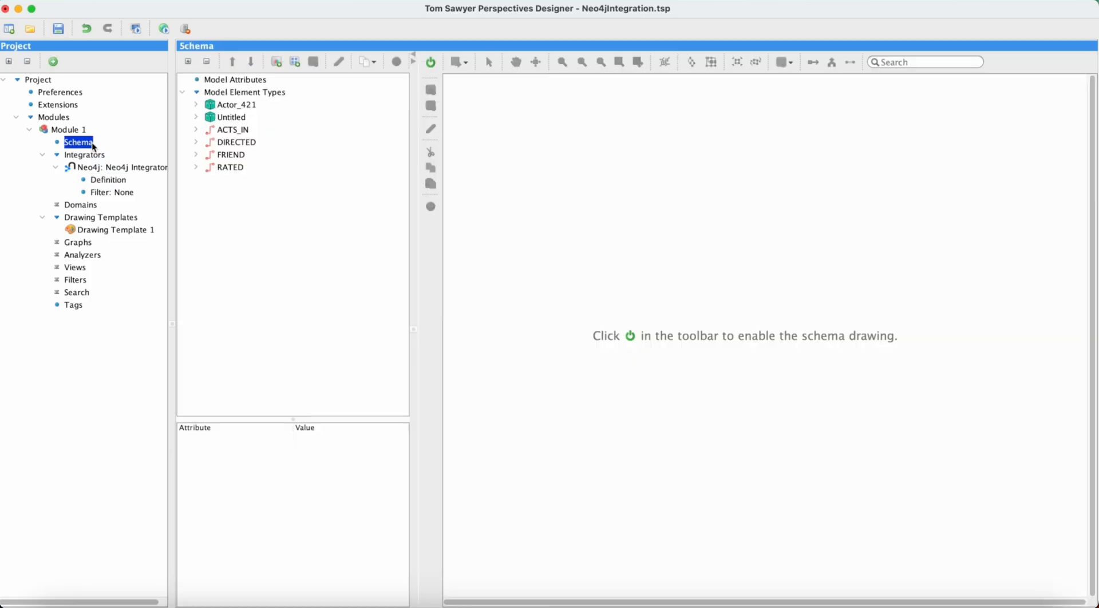
left_click(187, 62)
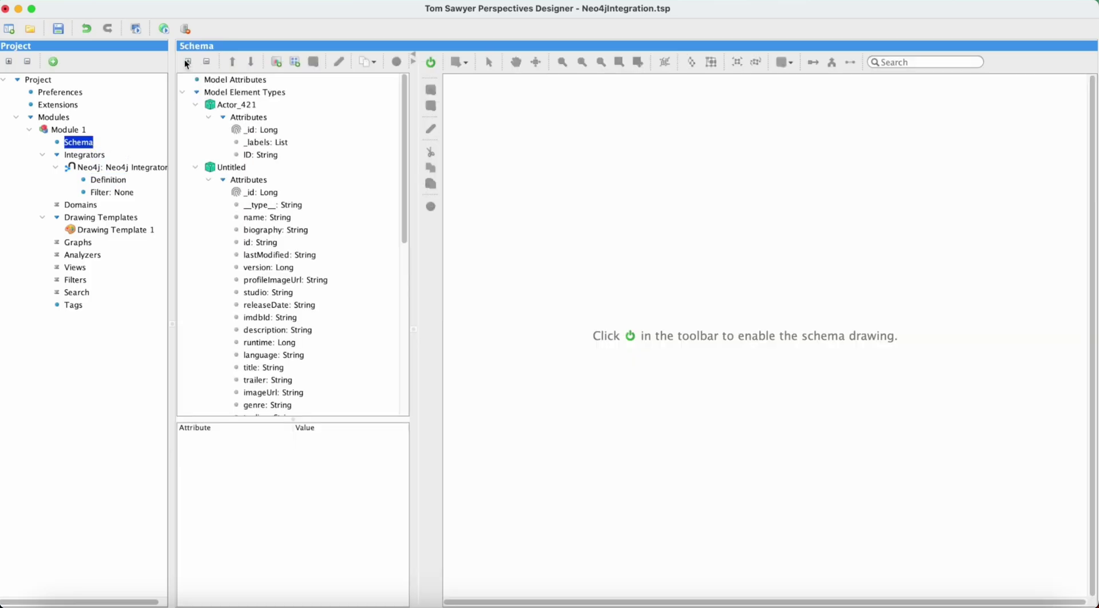
mouse_move(430, 63)
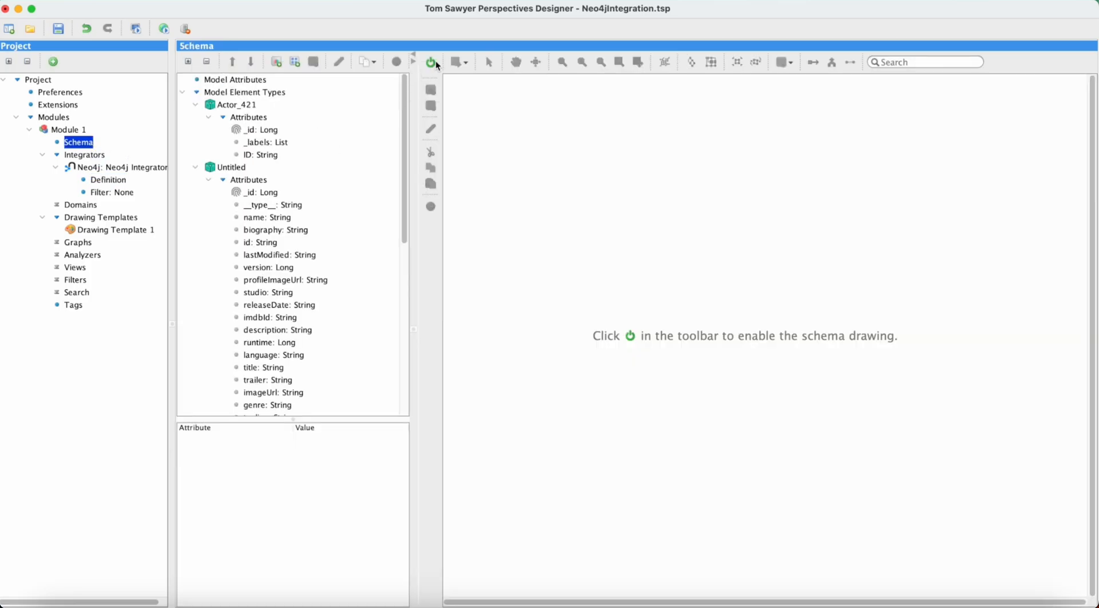
left_click(431, 62)
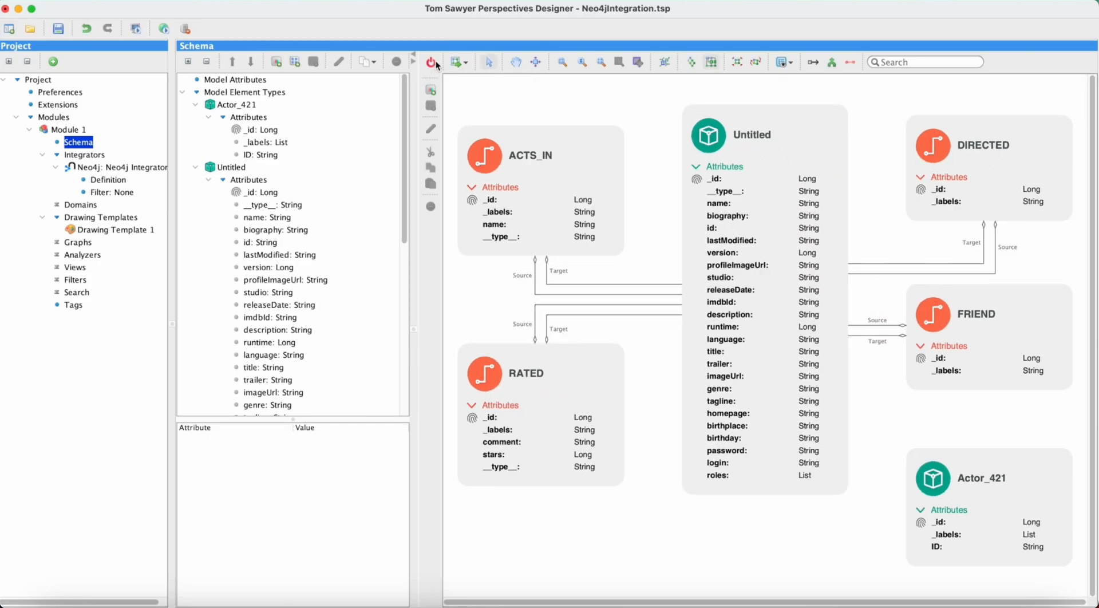
left_click(109, 179)
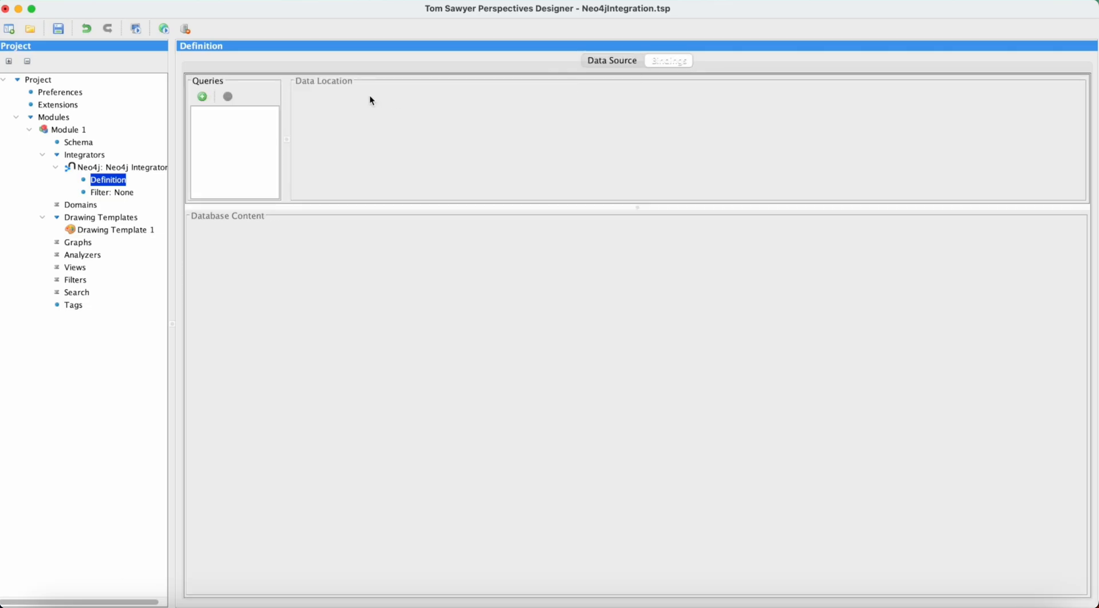
Add Query 1 with 'MATCH p=()-[]->() RETURN p LIMIT 30' and run it
left_click(203, 96)
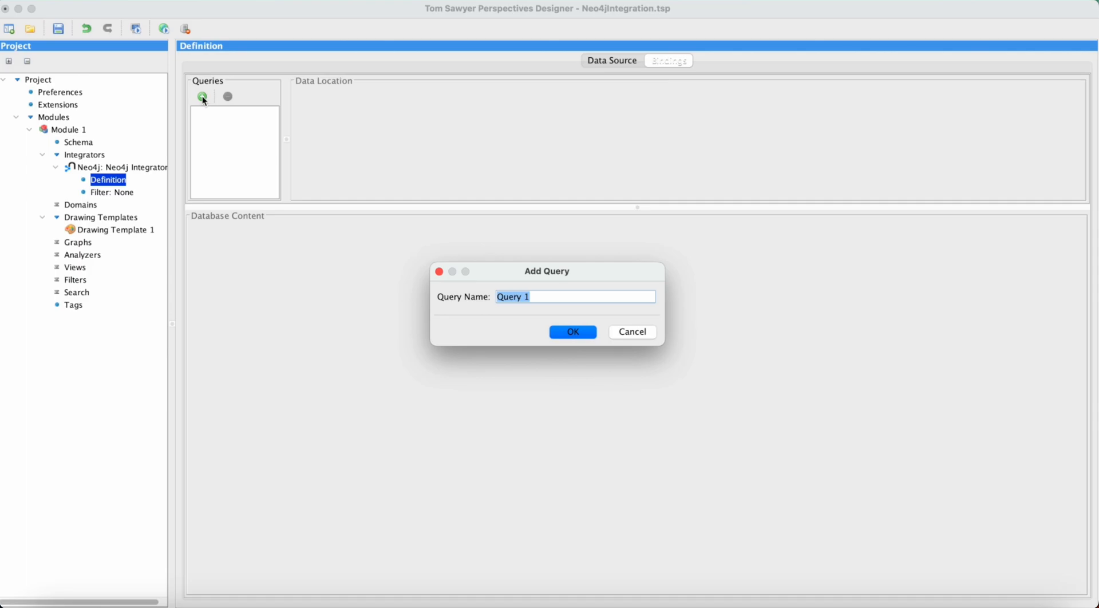
left_click(571, 331)
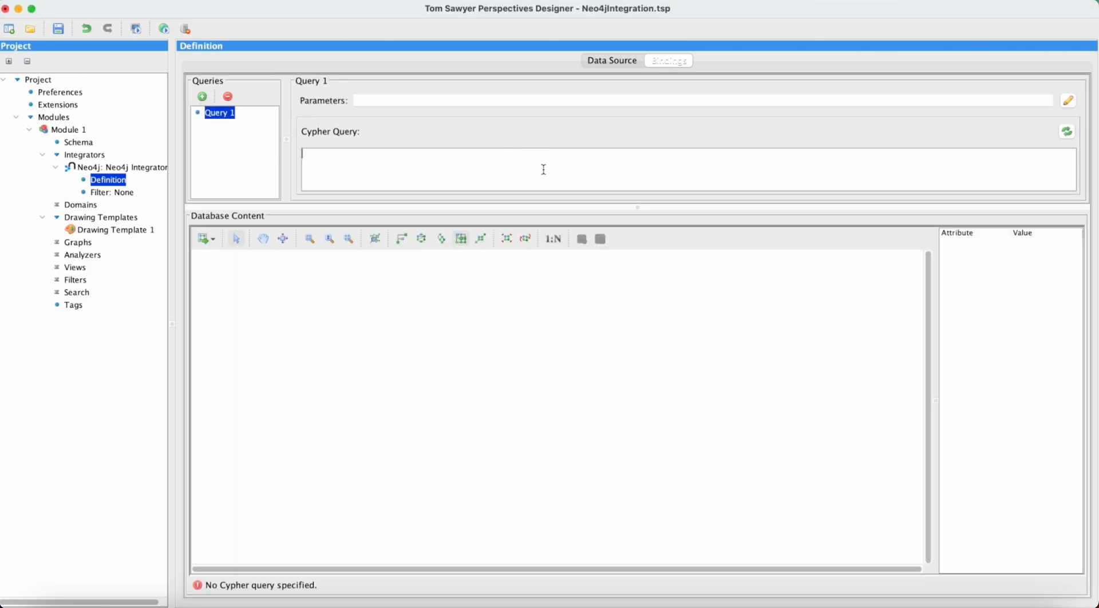
type("MATCH p=()-[]->() RETURN p LIMIT 30")
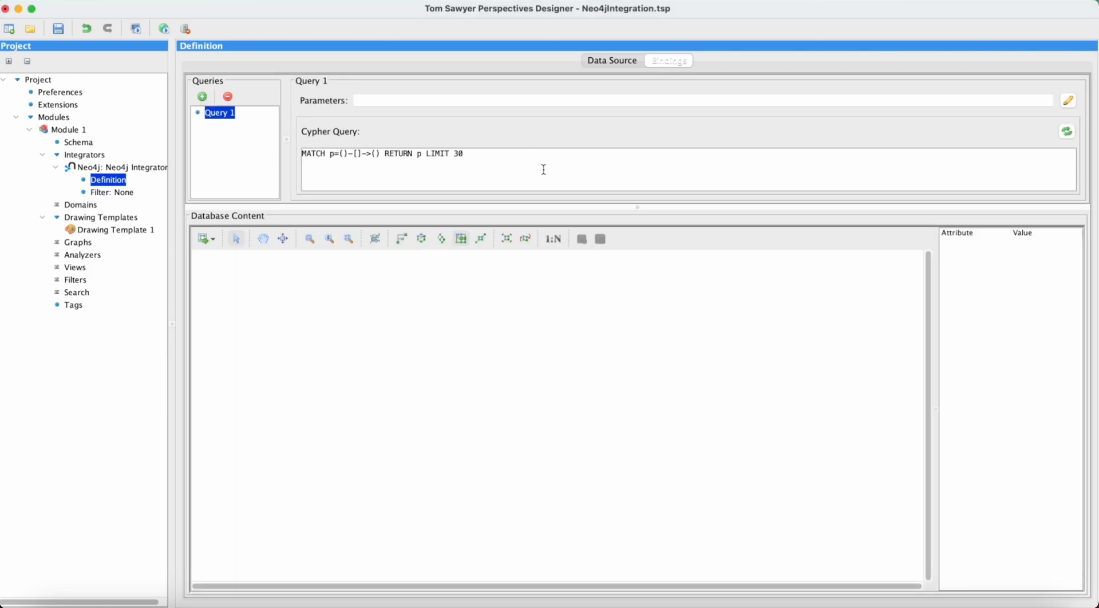
mouse_move(865, 184)
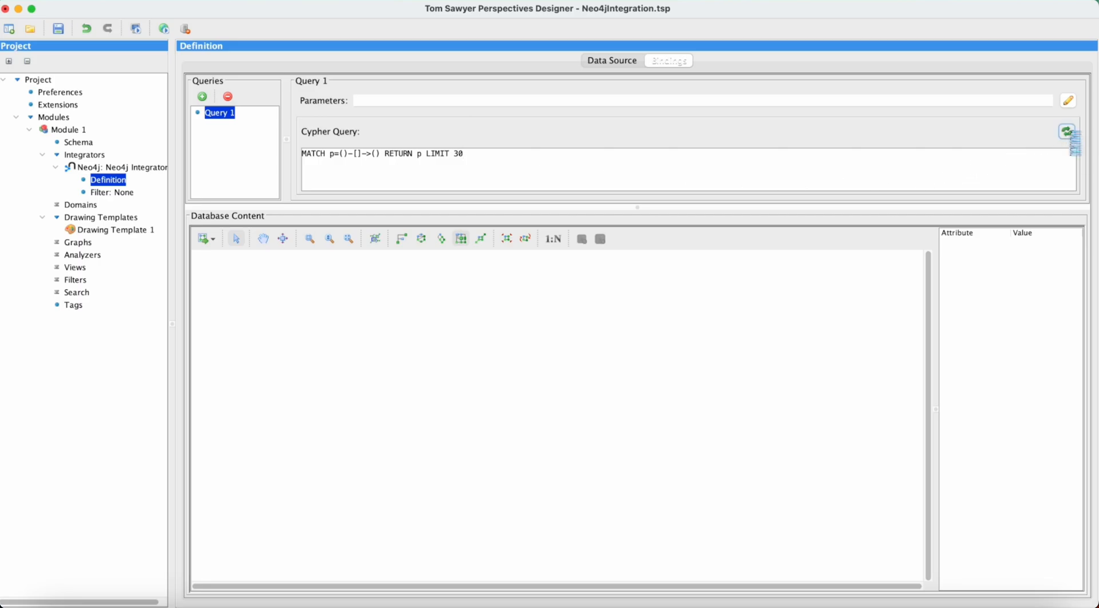
left_click(1066, 131)
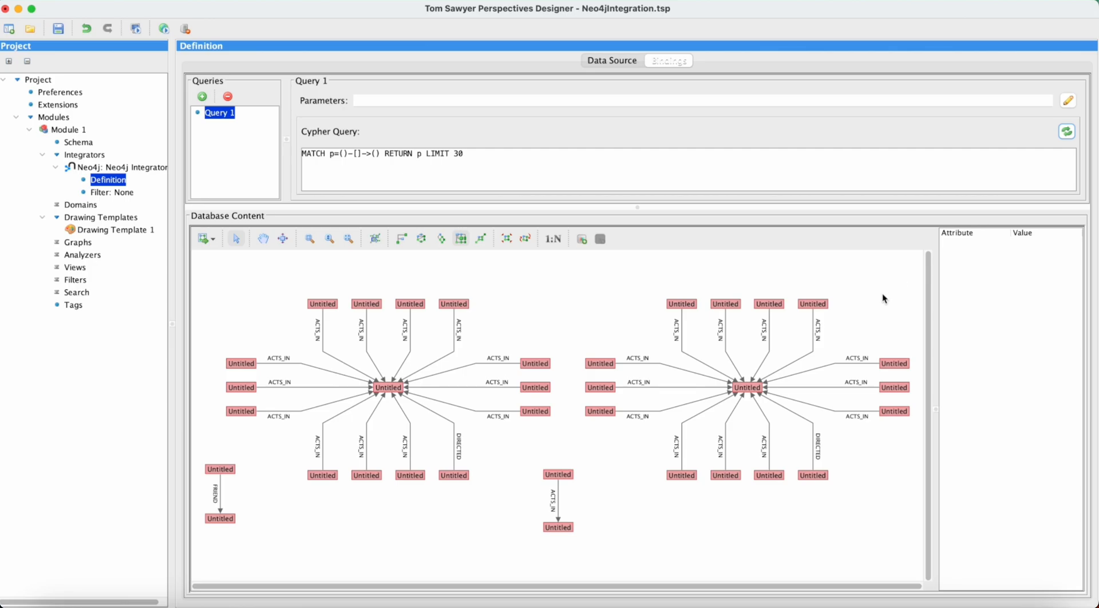
left_click(74, 267)
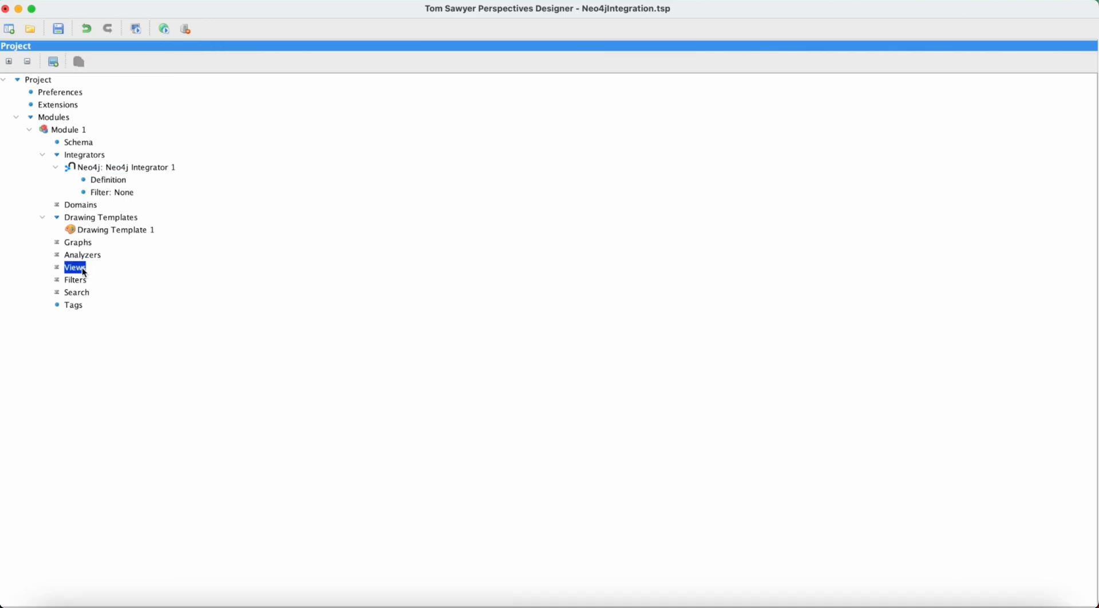
mouse_move(83, 273)
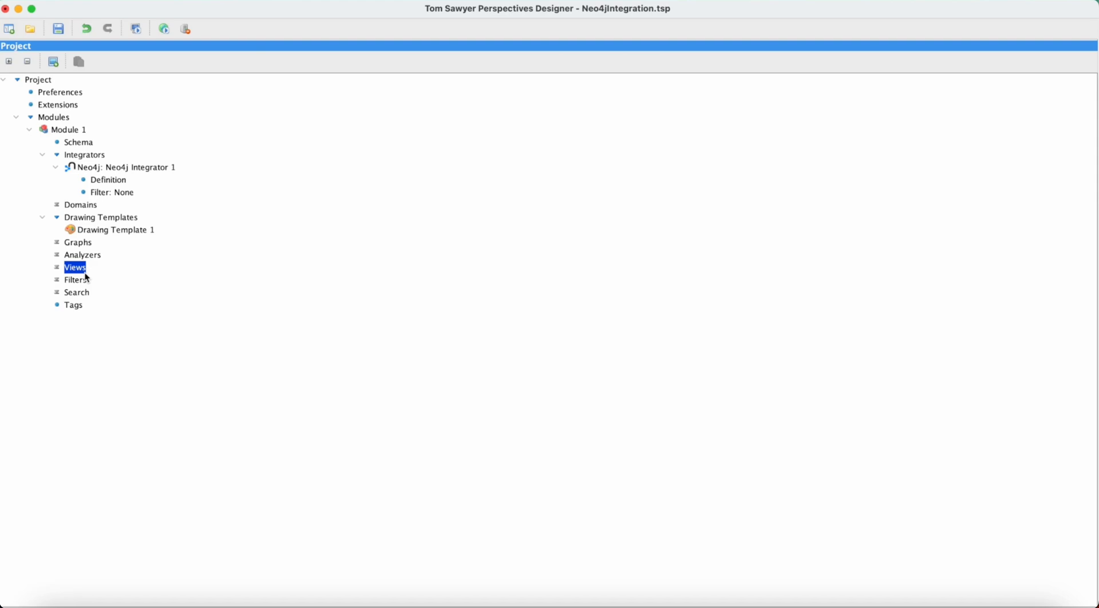
Add a Drawing View whose domains are All Vertices and All Edges
right_click(74, 268)
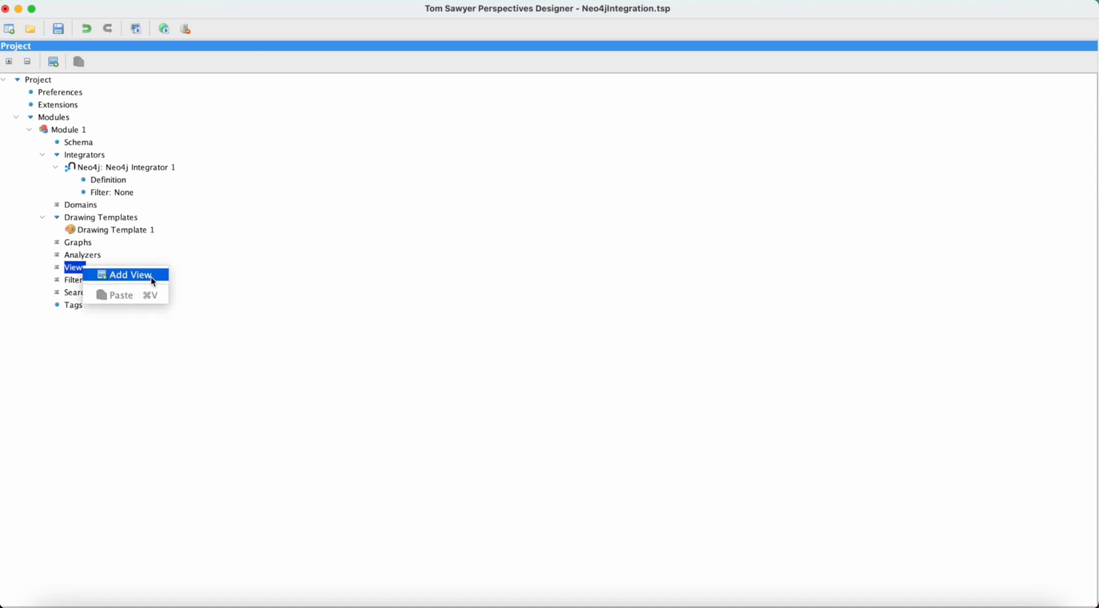
left_click(129, 274)
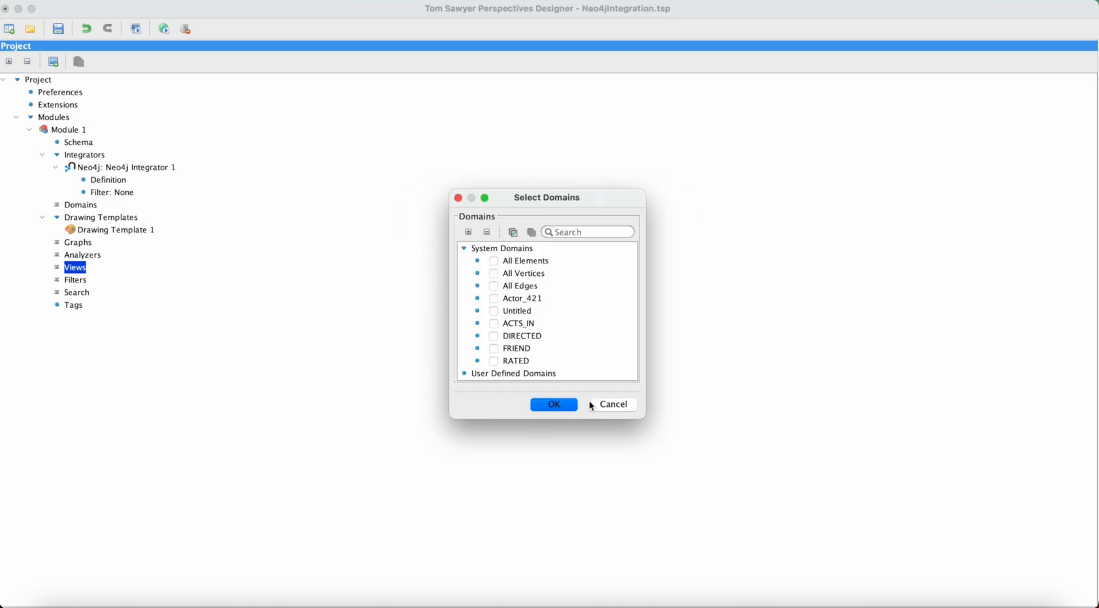
left_click(493, 273)
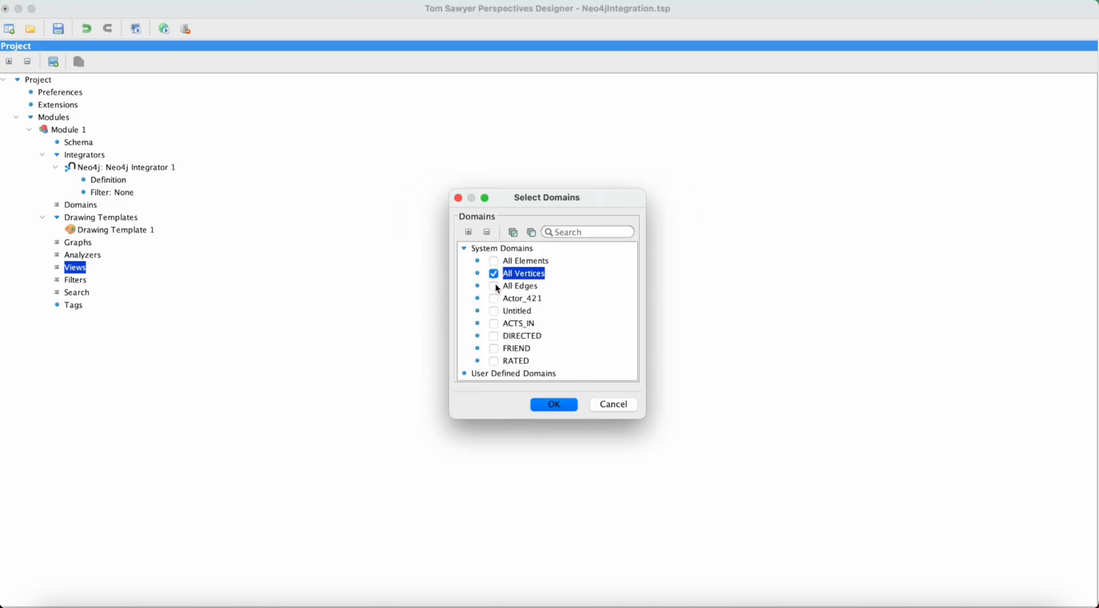
left_click(493, 286)
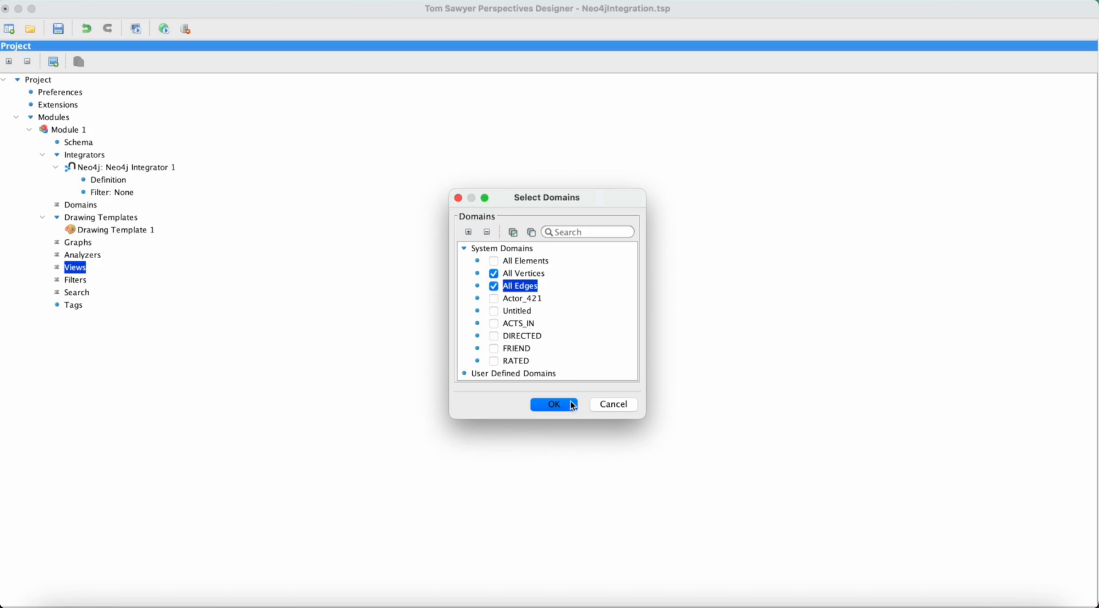
left_click(553, 404)
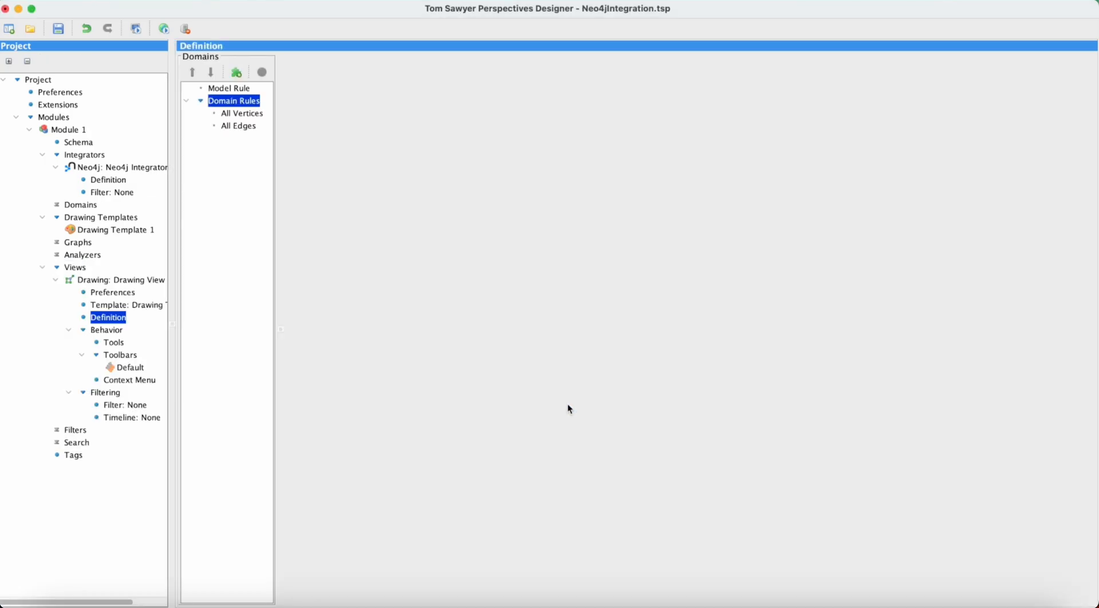
mouse_move(263, 118)
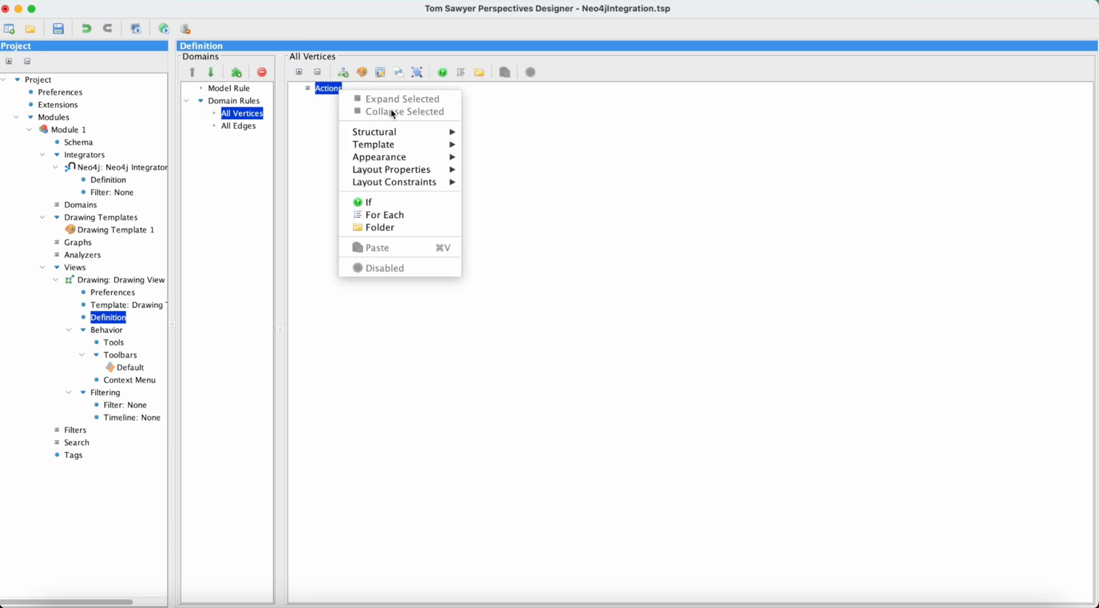
mouse_move(374, 131)
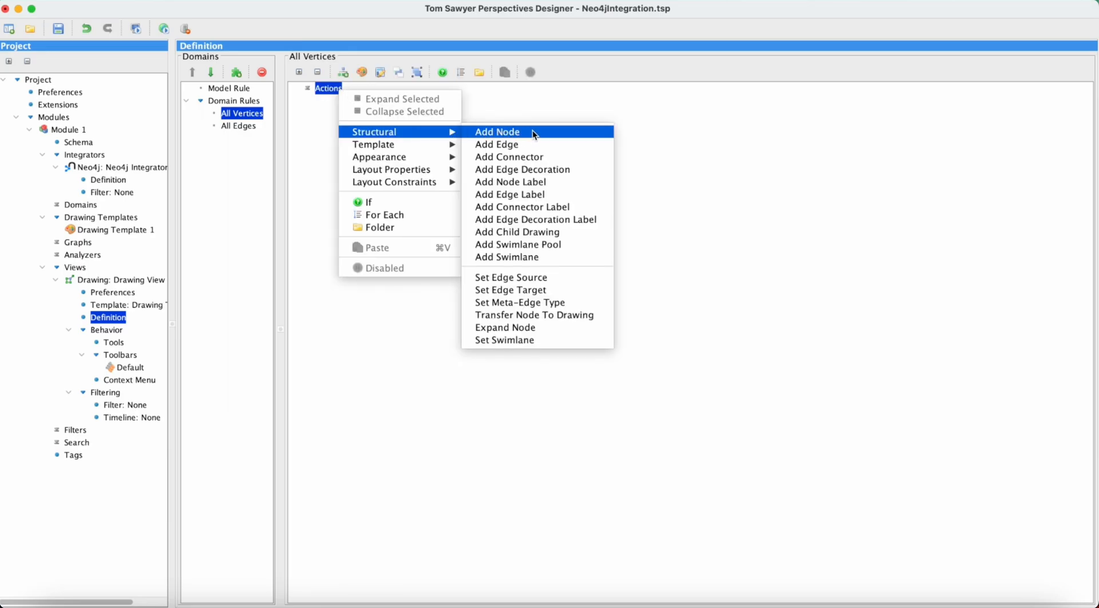
Give the All Vertices rule an Add Node action with default settings
left_click(497, 132)
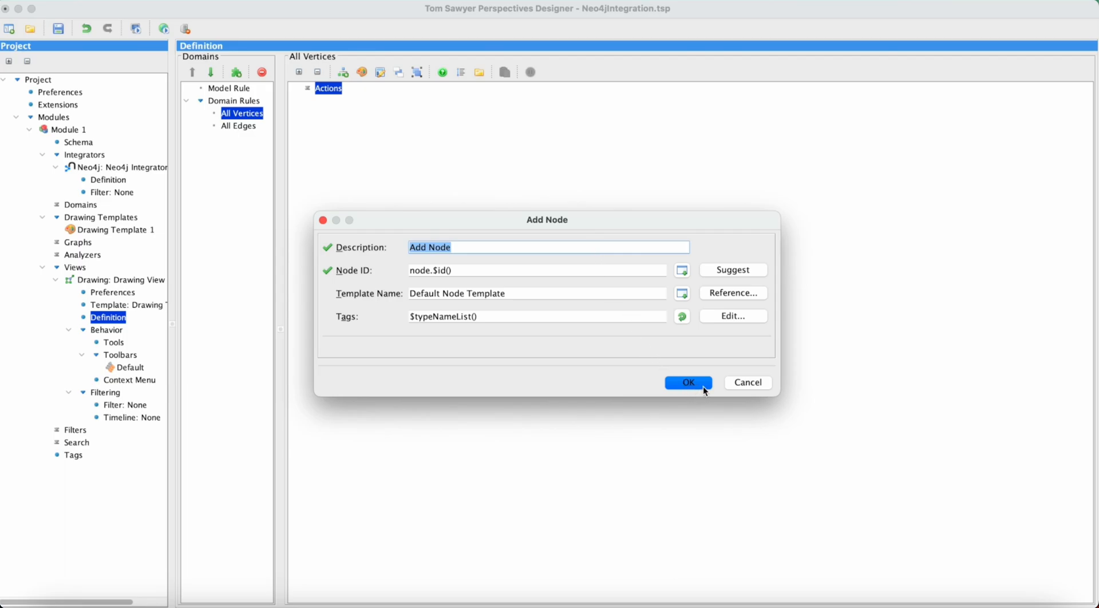
left_click(687, 383)
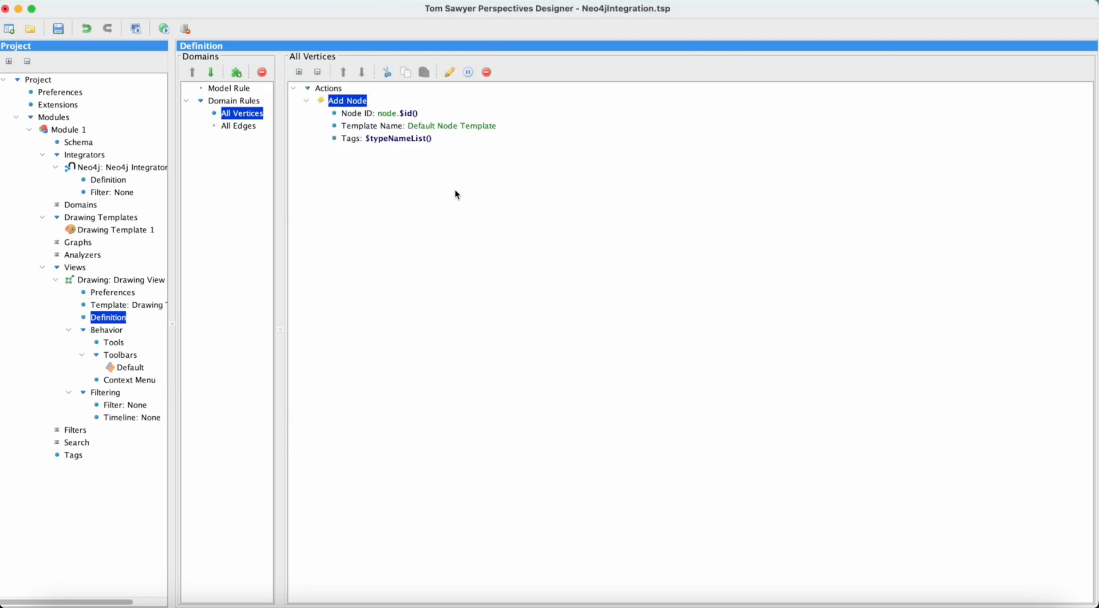
left_click(238, 125)
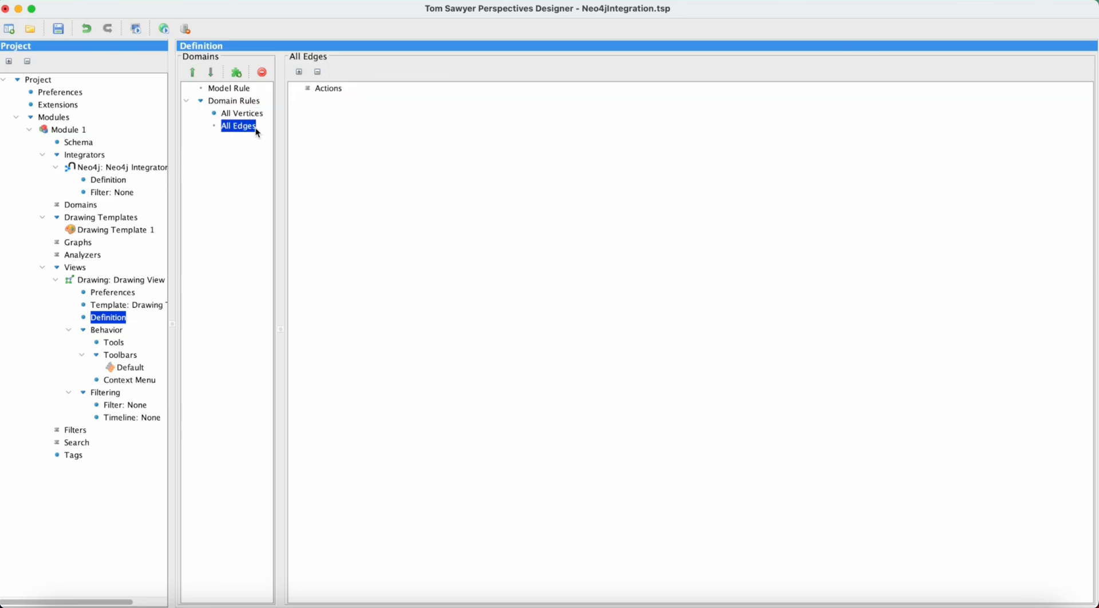
right_click(327, 88)
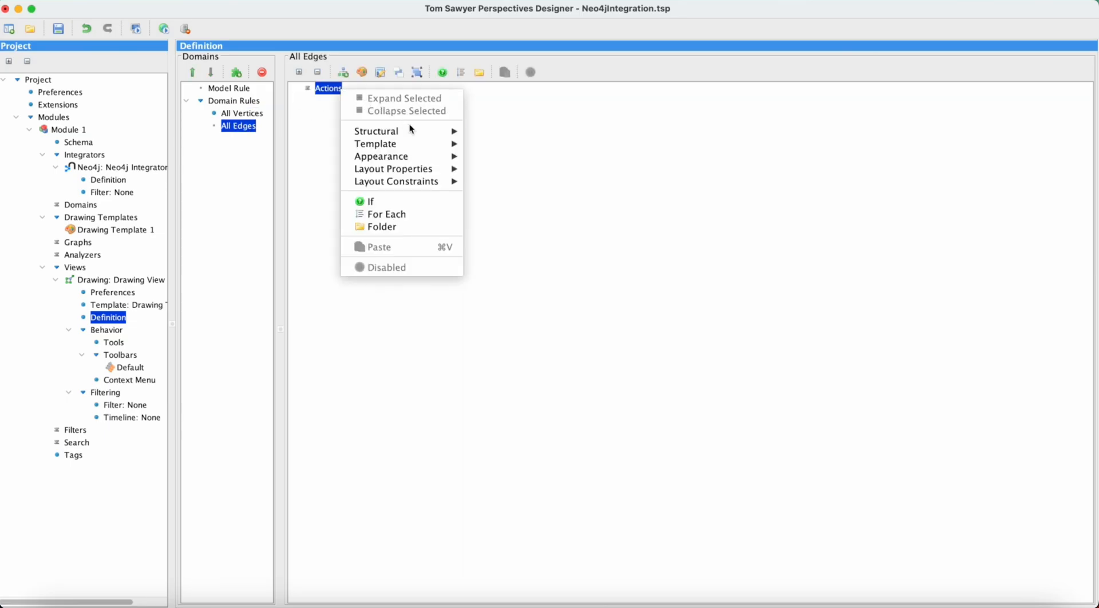
mouse_move(377, 131)
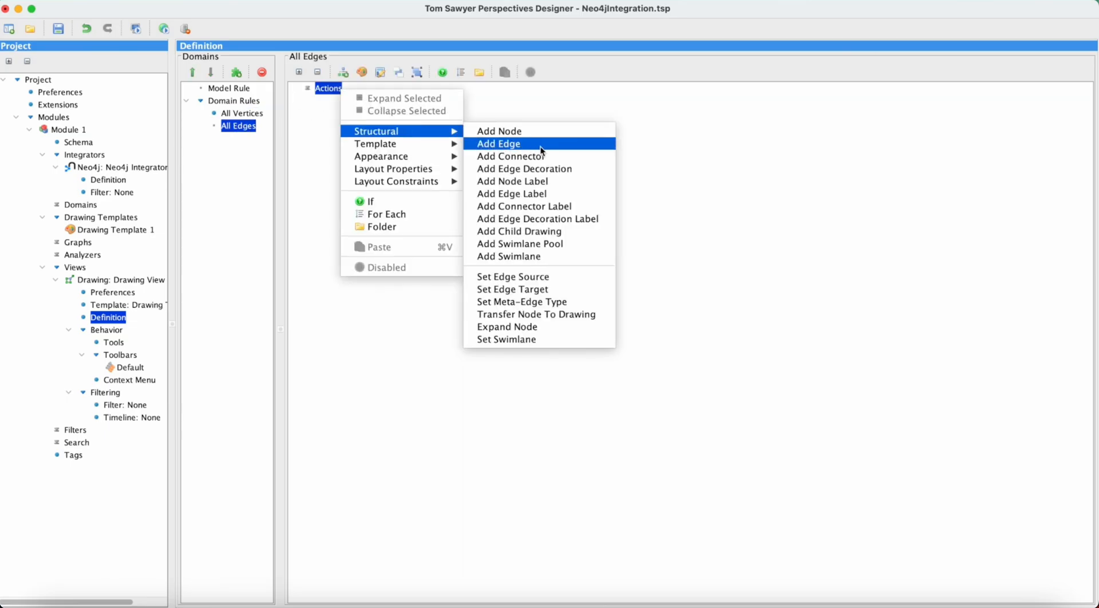
Give the All Edges rule a default Add Edge action and save the project
left_click(497, 143)
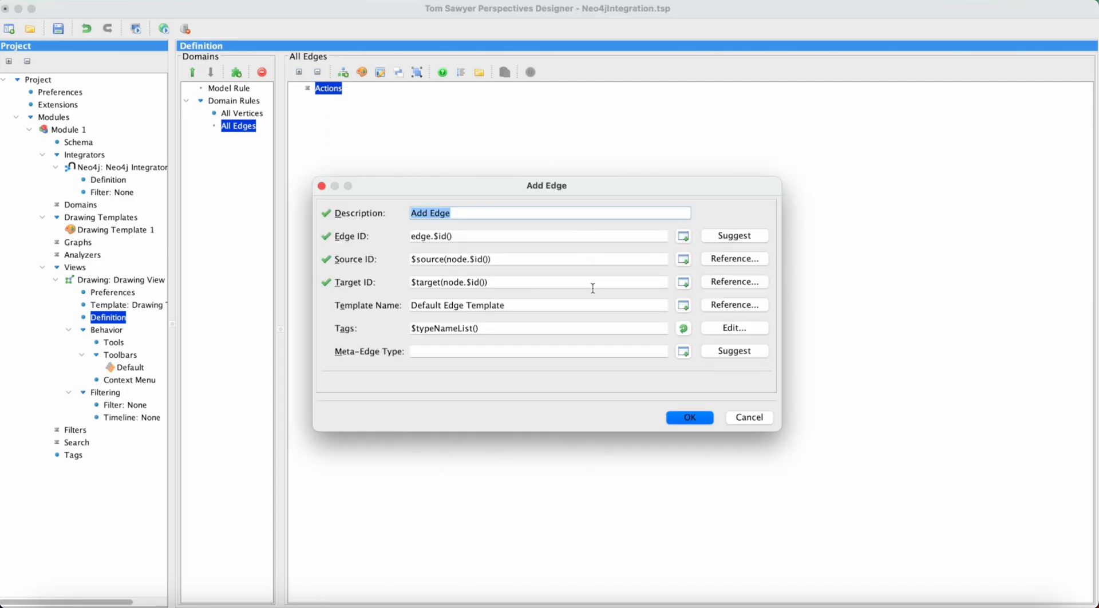
mouse_move(690, 417)
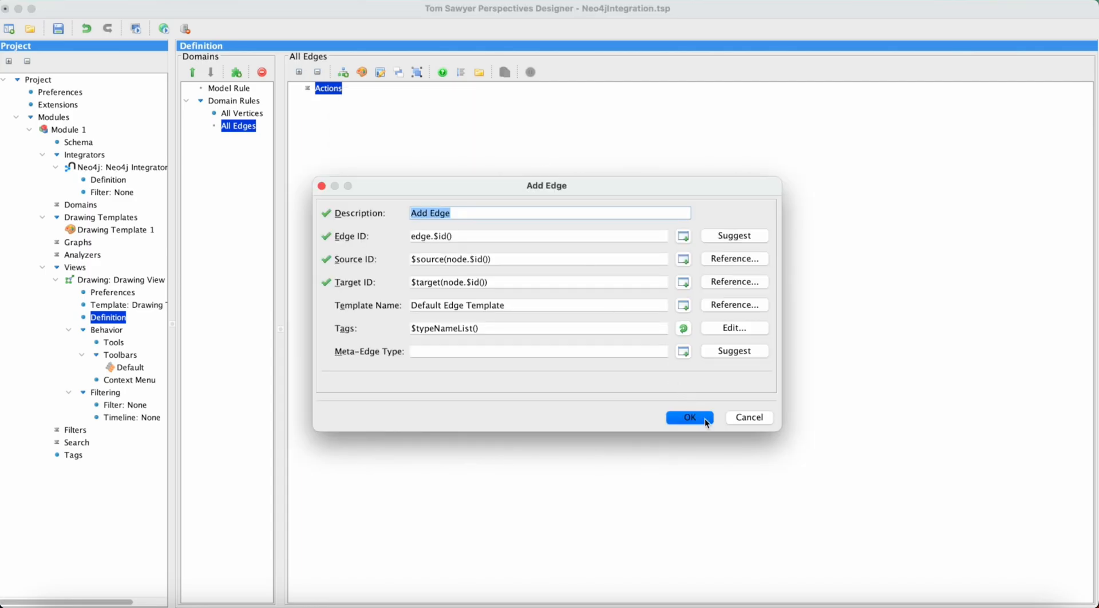
left_click(688, 417)
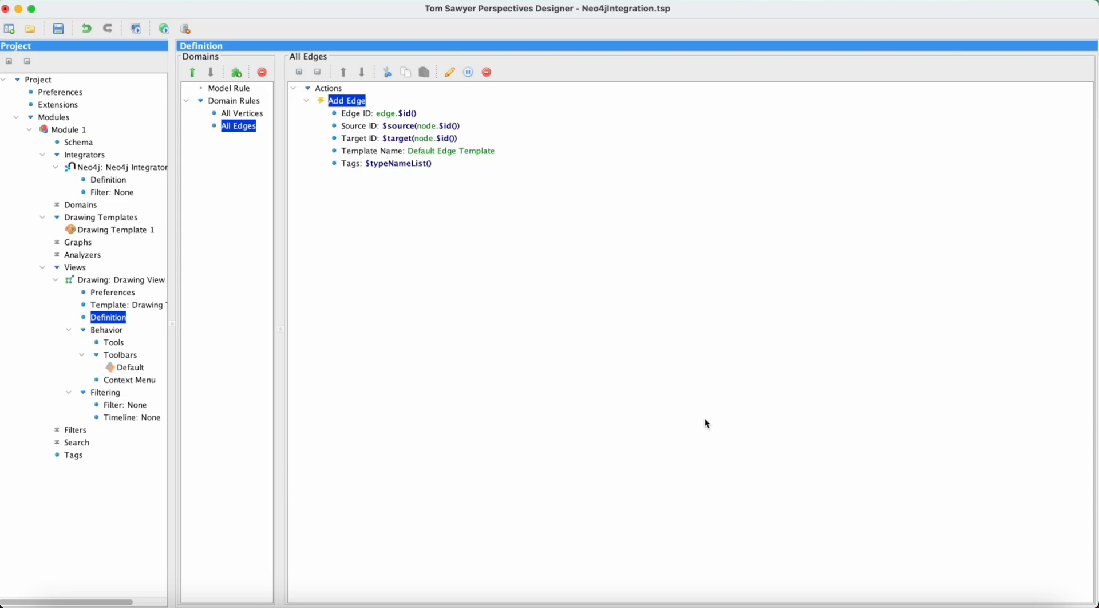
mouse_move(221, 146)
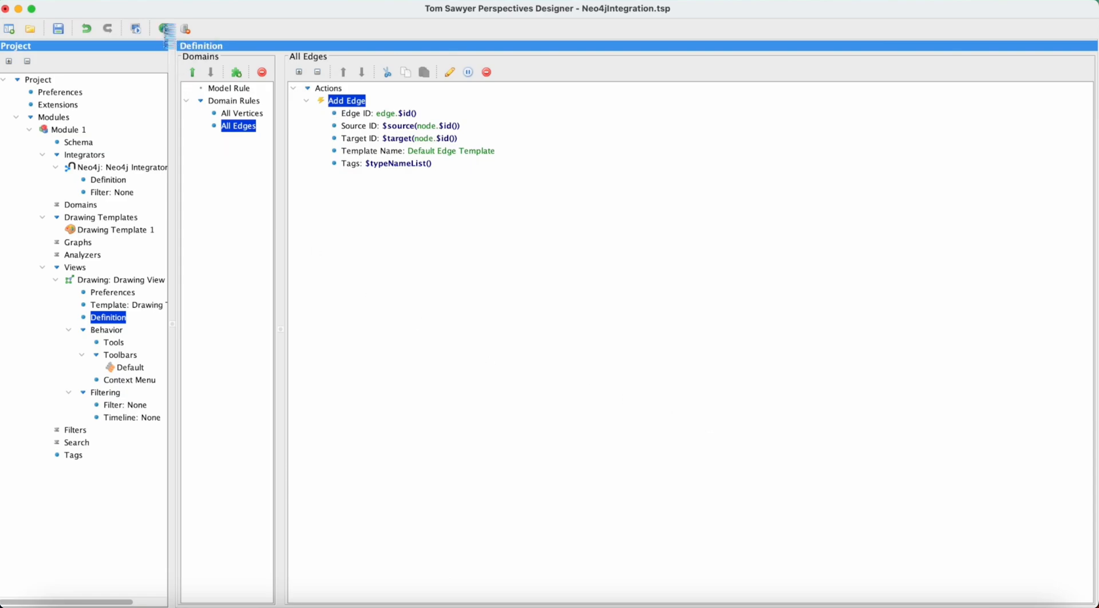
left_click(185, 28)
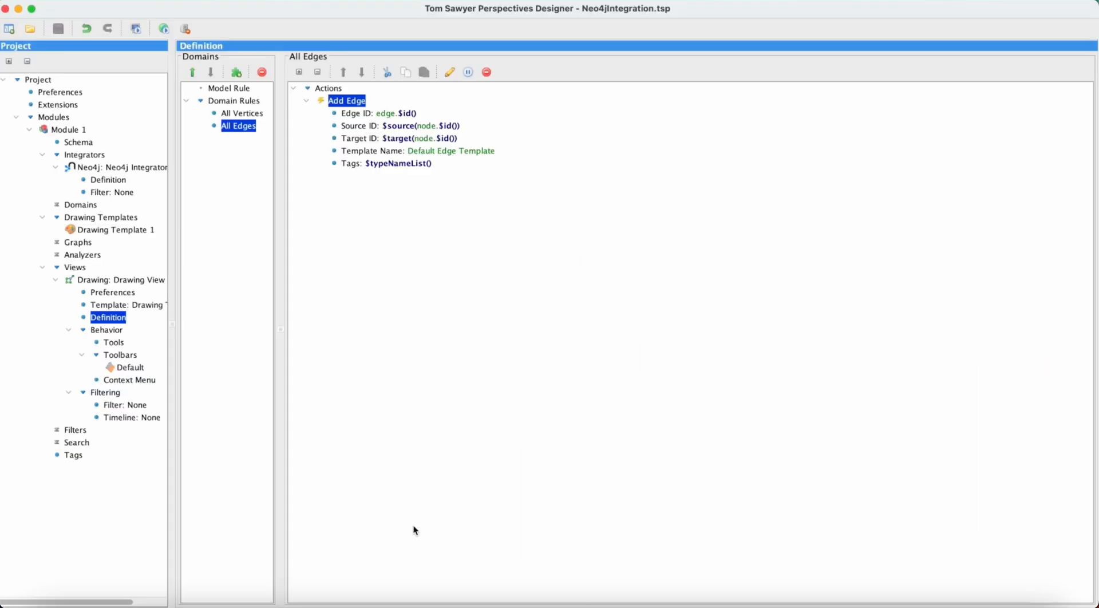
mouse_move(147, 233)
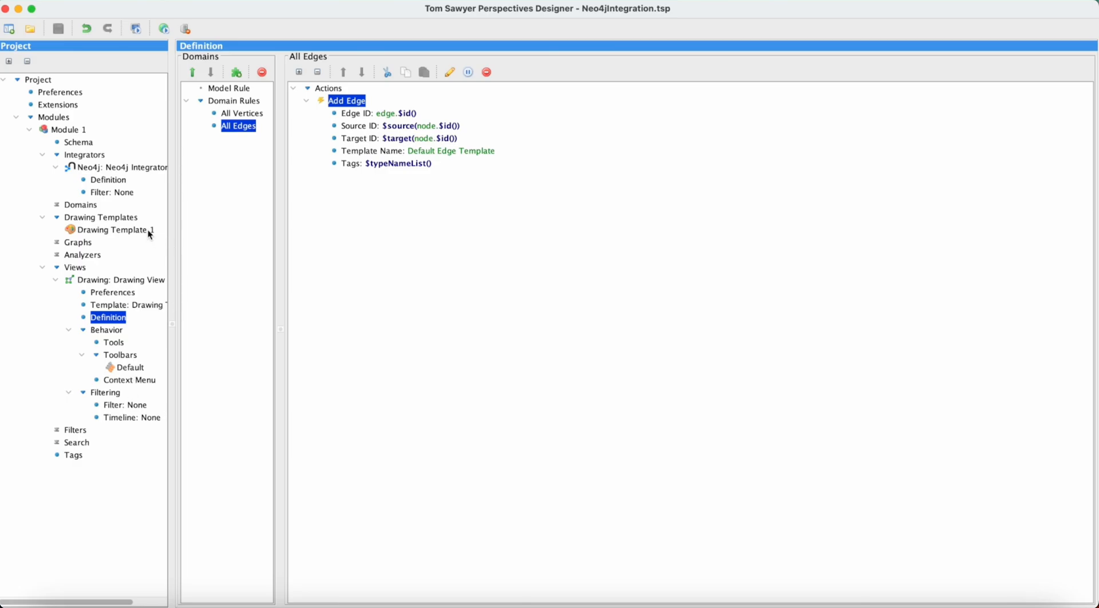
left_click(115, 230)
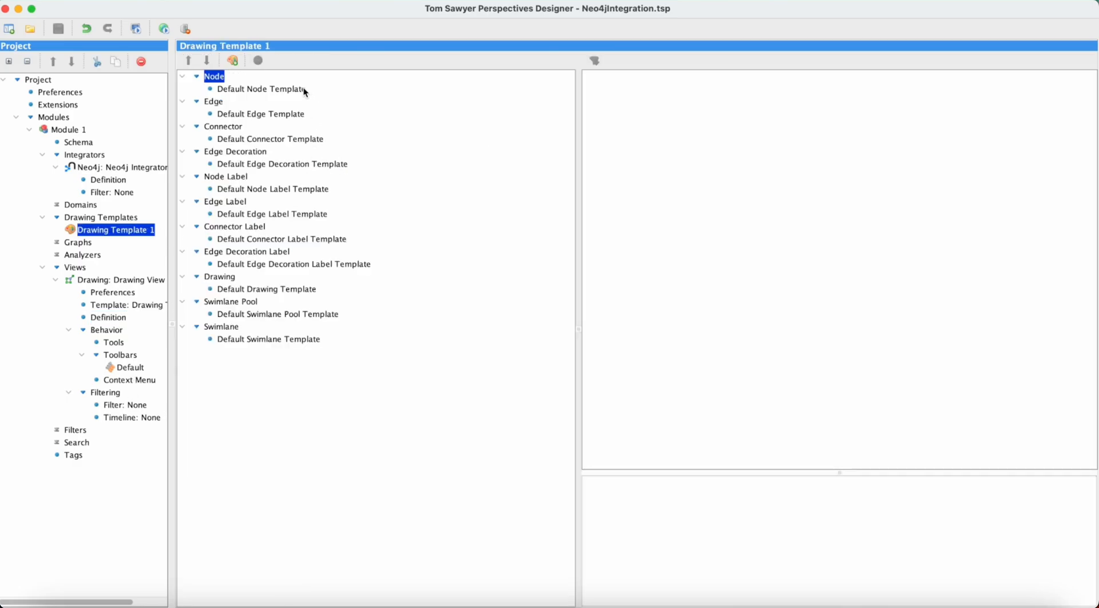
Set the Default Node Template's Name to the <name> attribute
left_click(260, 88)
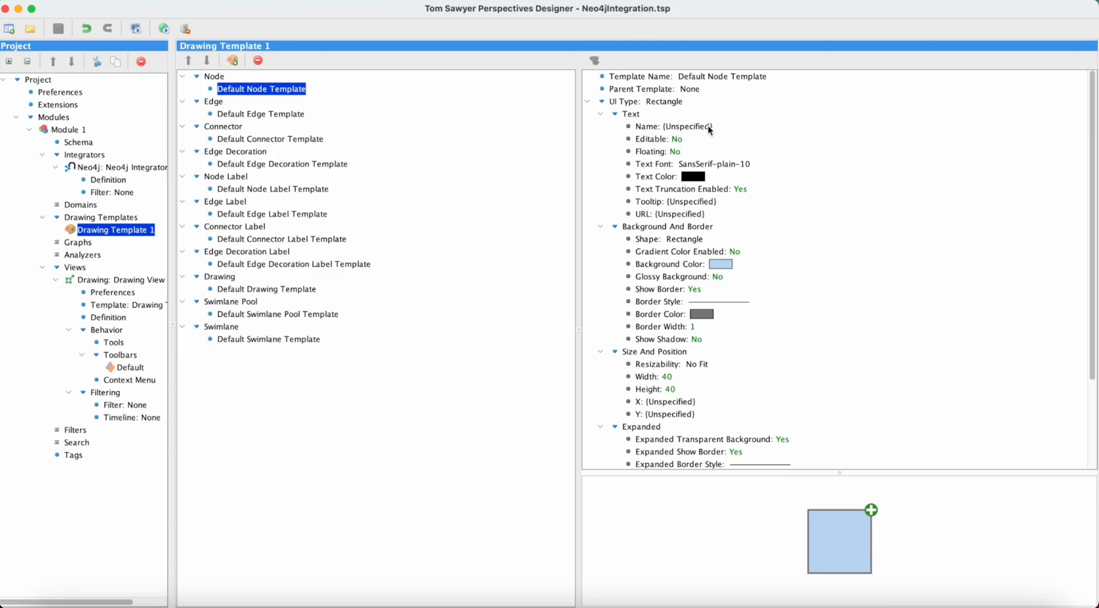
double_click(674, 126)
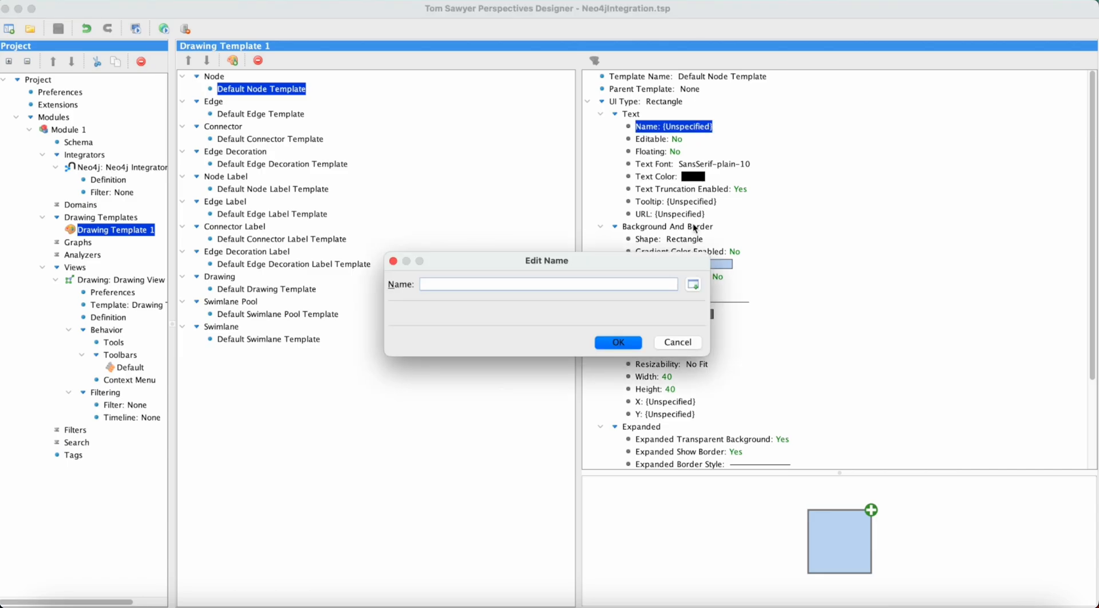
left_click(693, 284)
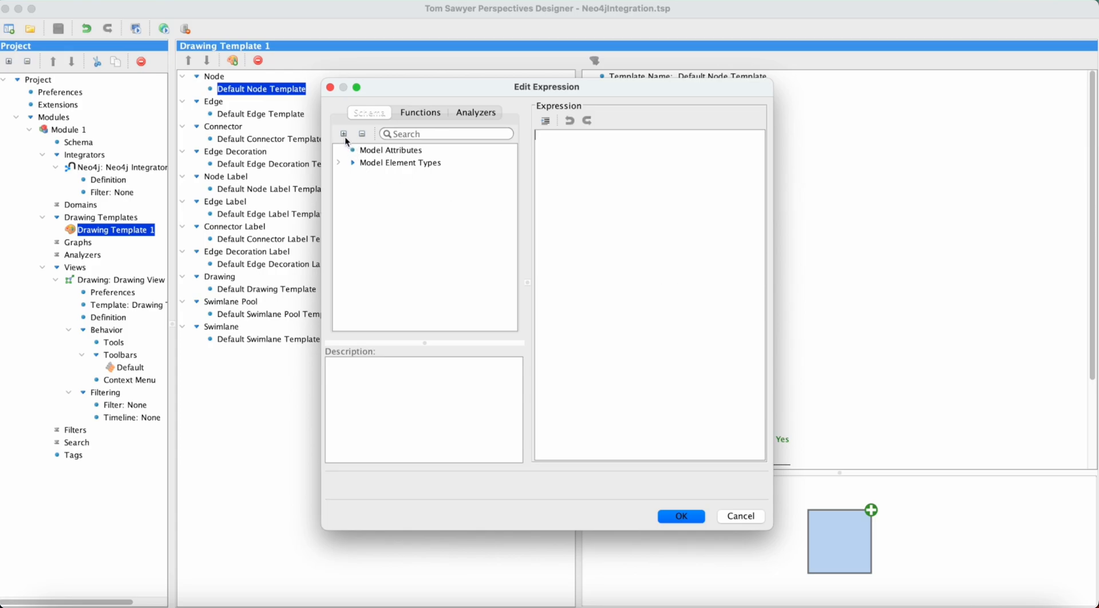
left_click(338, 162)
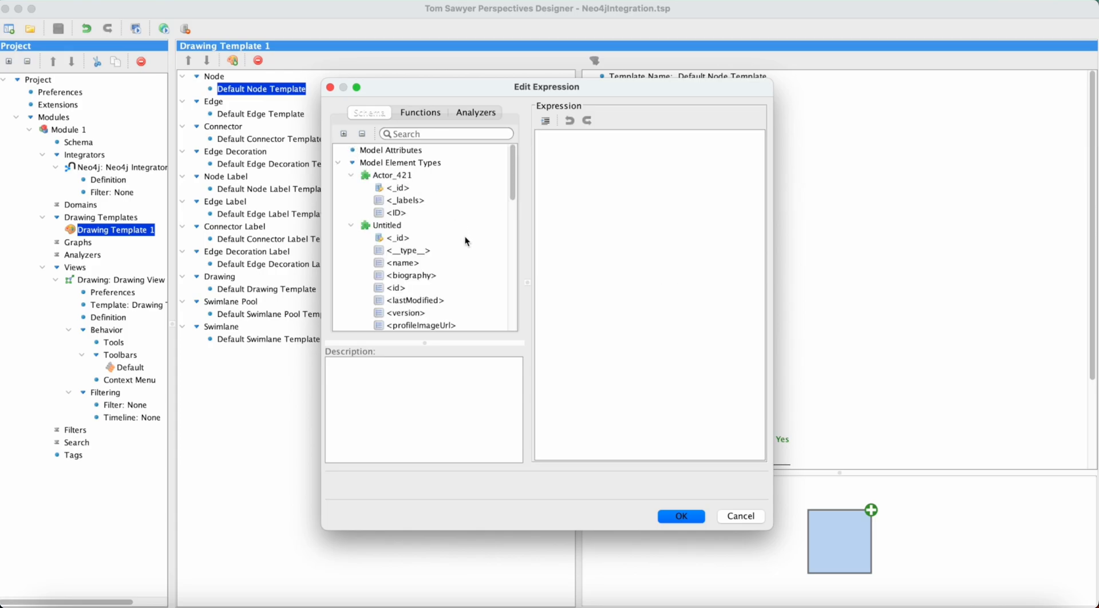
double_click(400, 262)
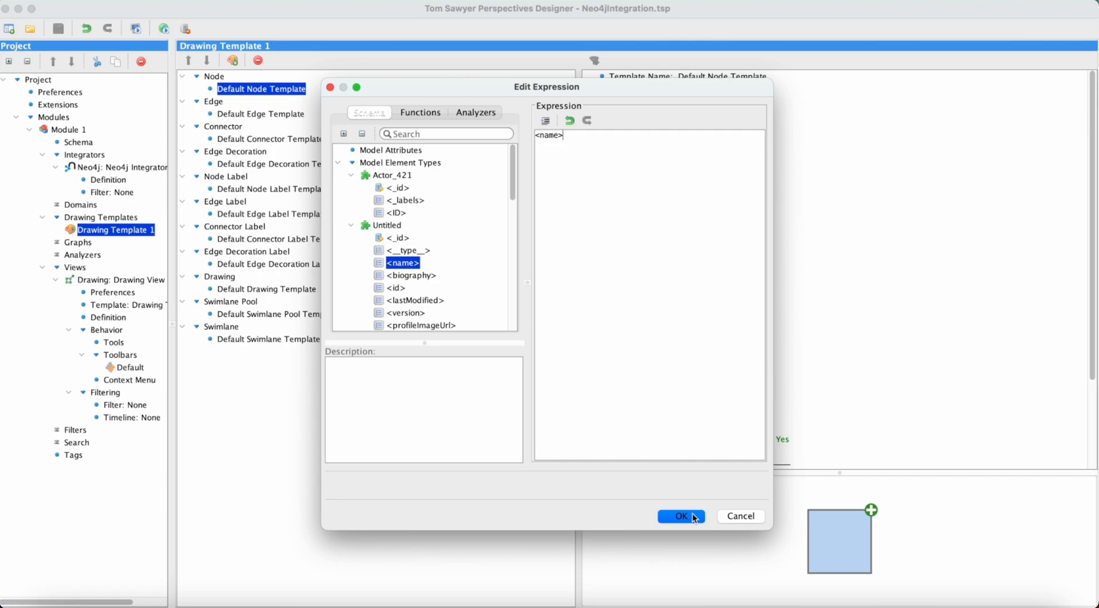
left_click(680, 516)
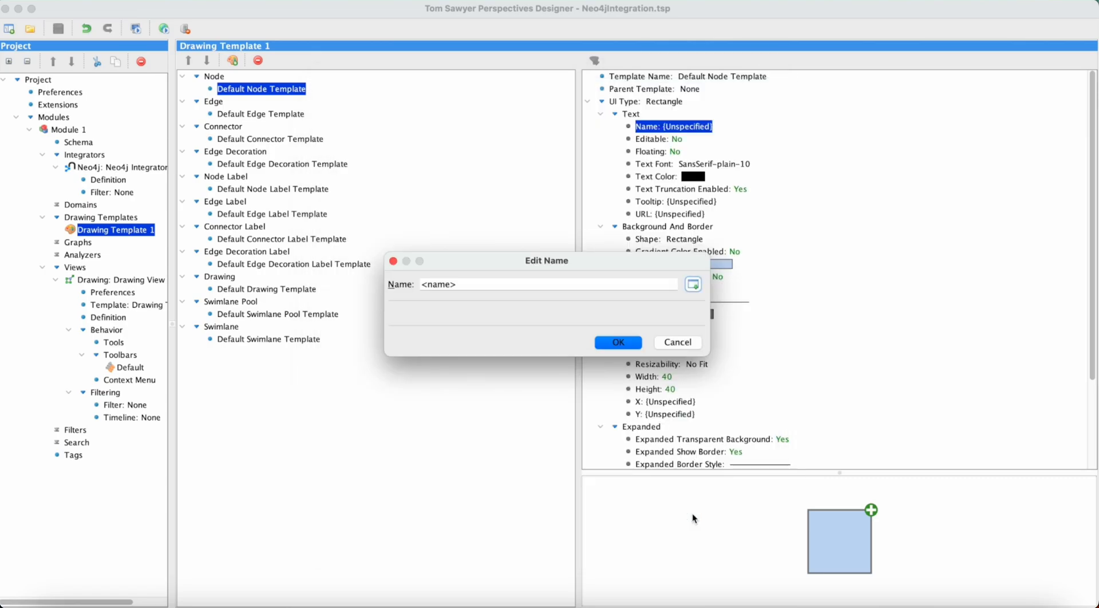
Set the Default Node Template's resizability to Tight Fit
left_click(617, 342)
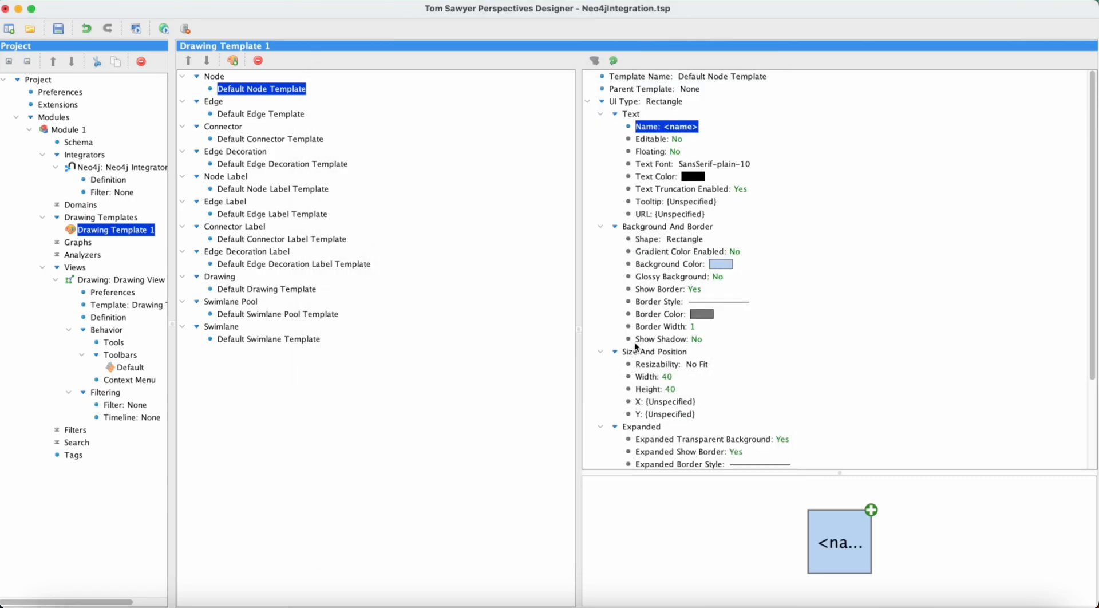
mouse_move(794, 555)
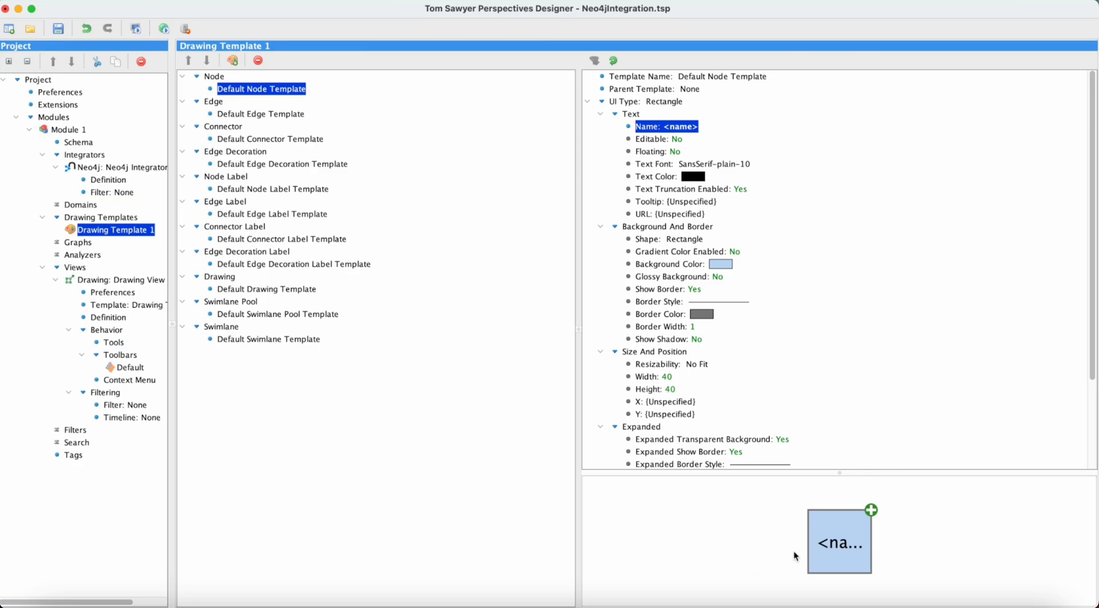
mouse_move(834, 442)
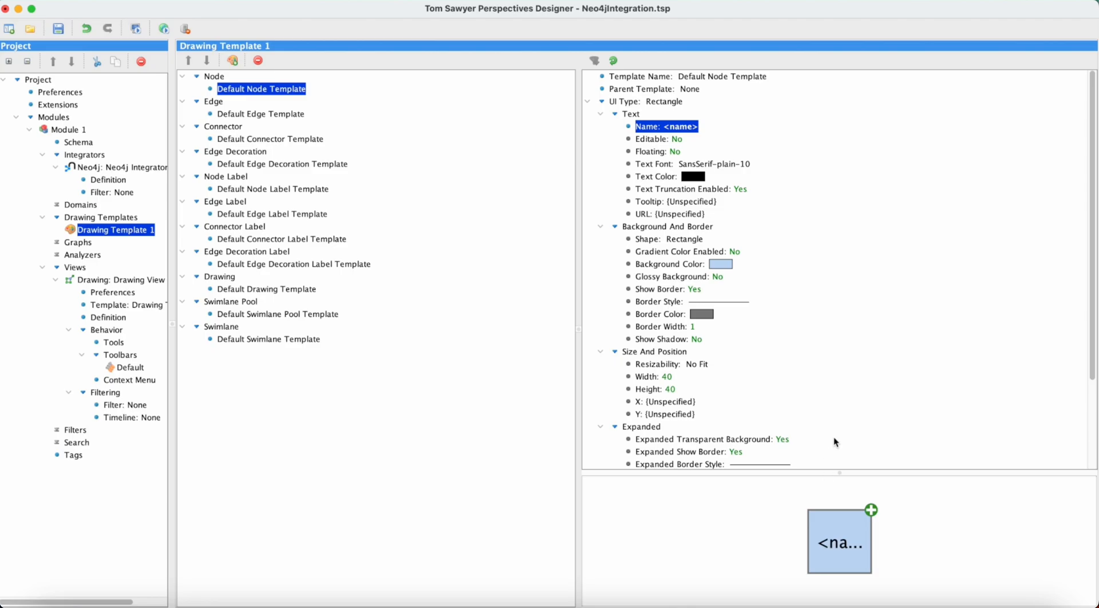
left_click(669, 364)
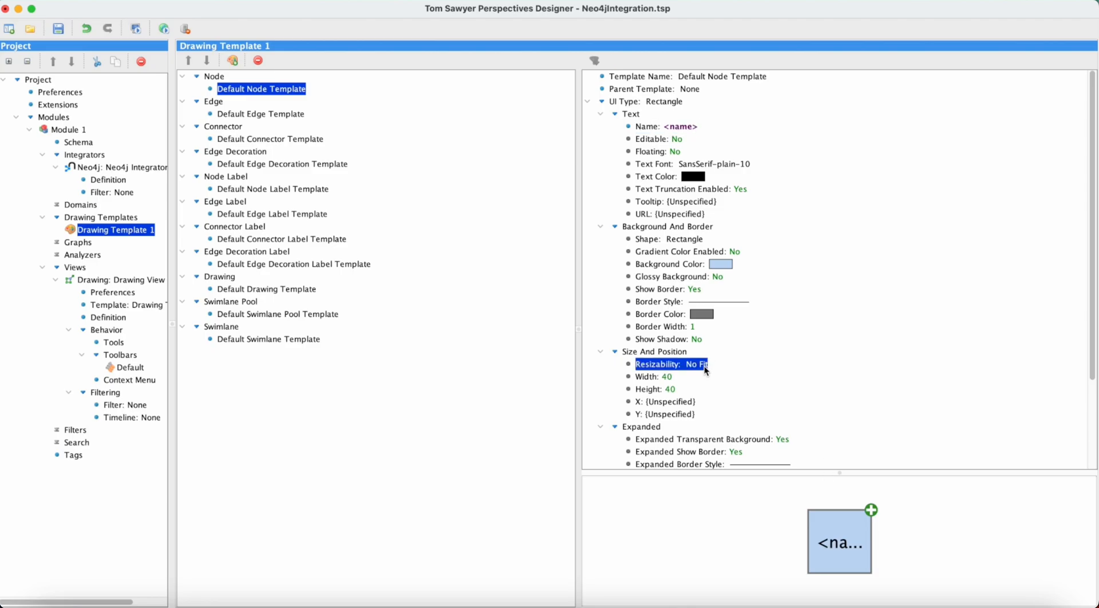
double_click(669, 364)
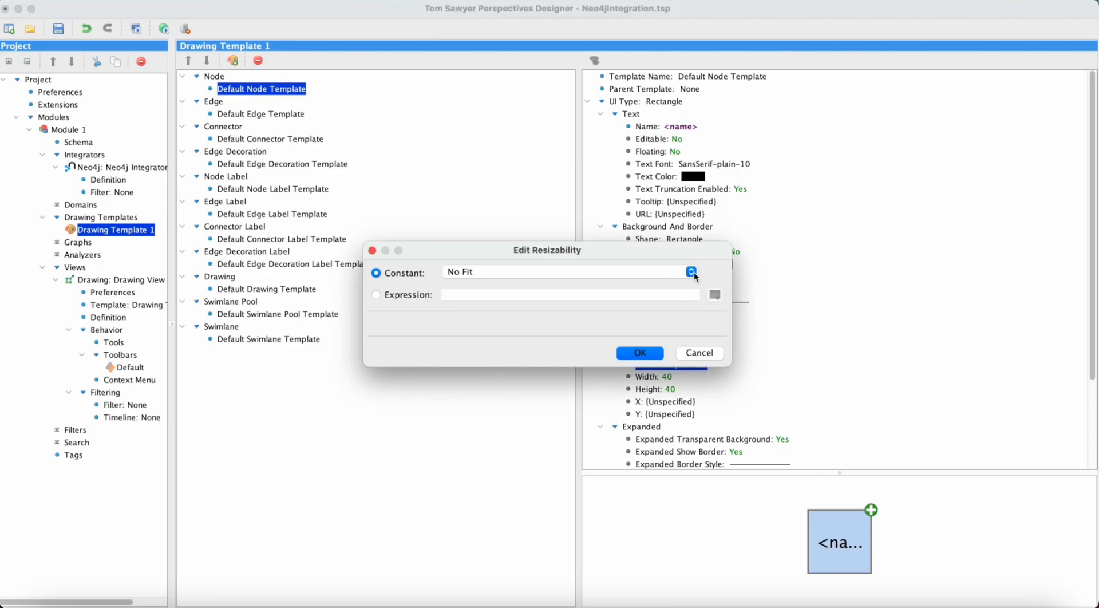
left_click(690, 272)
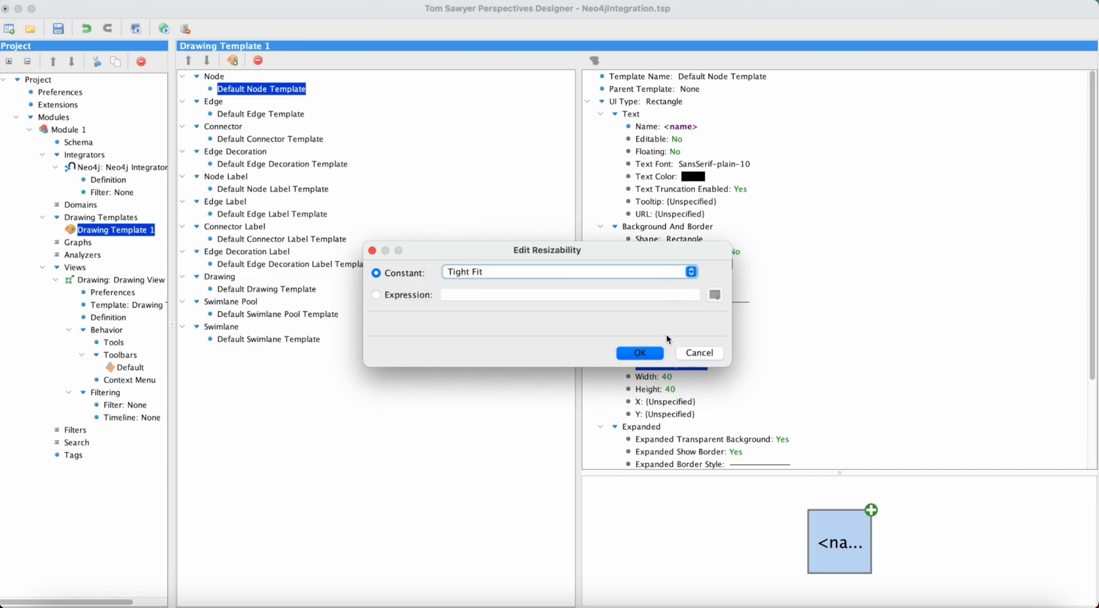
left_click(639, 352)
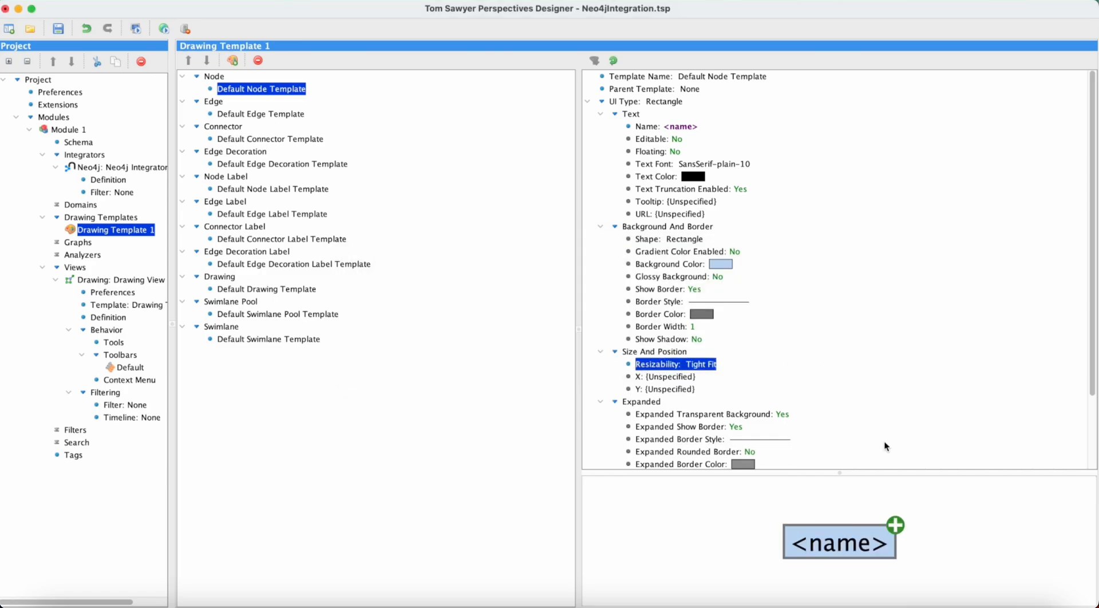
mouse_move(925, 524)
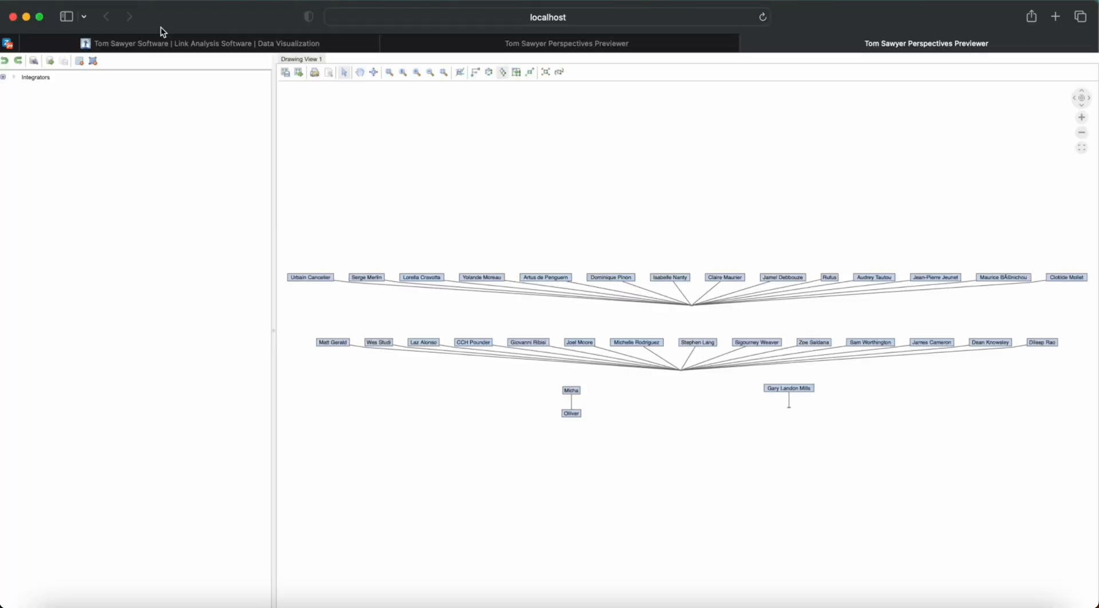
mouse_move(438, 102)
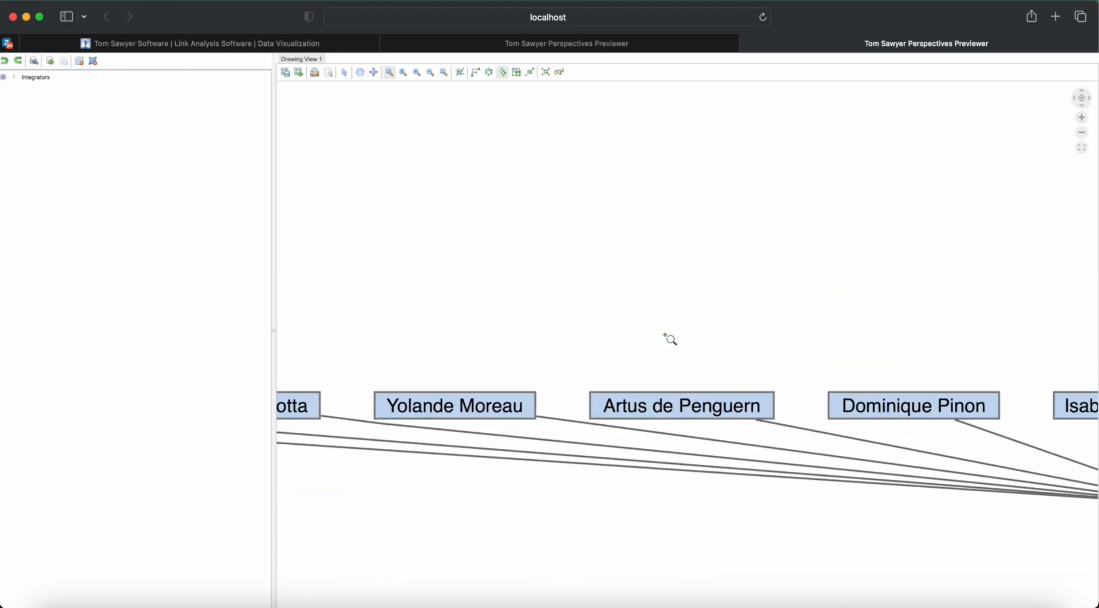
mouse_move(486, 199)
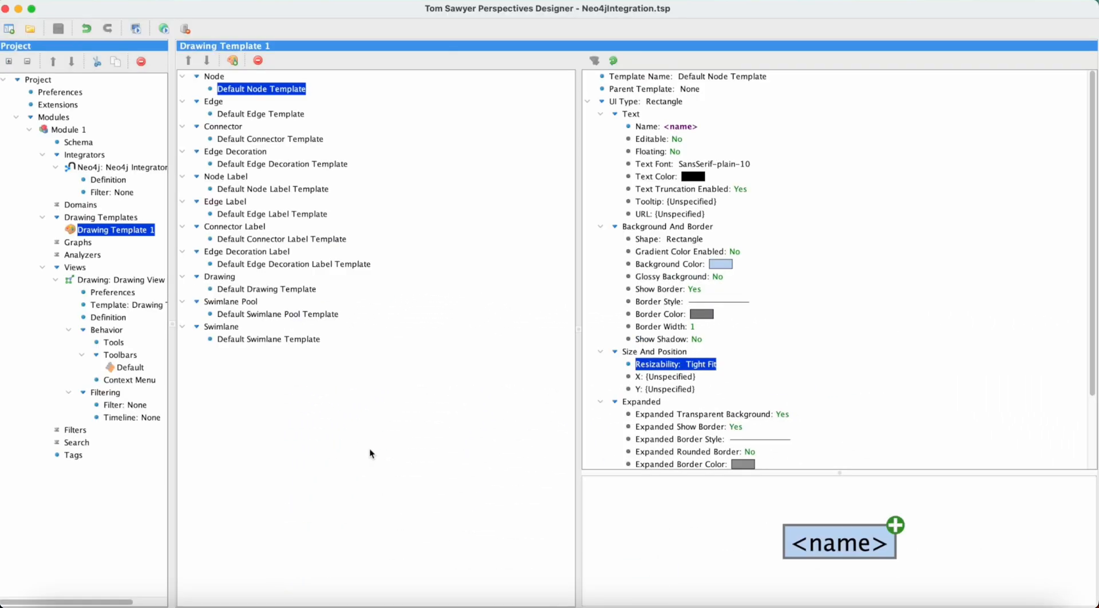
mouse_move(166, 251)
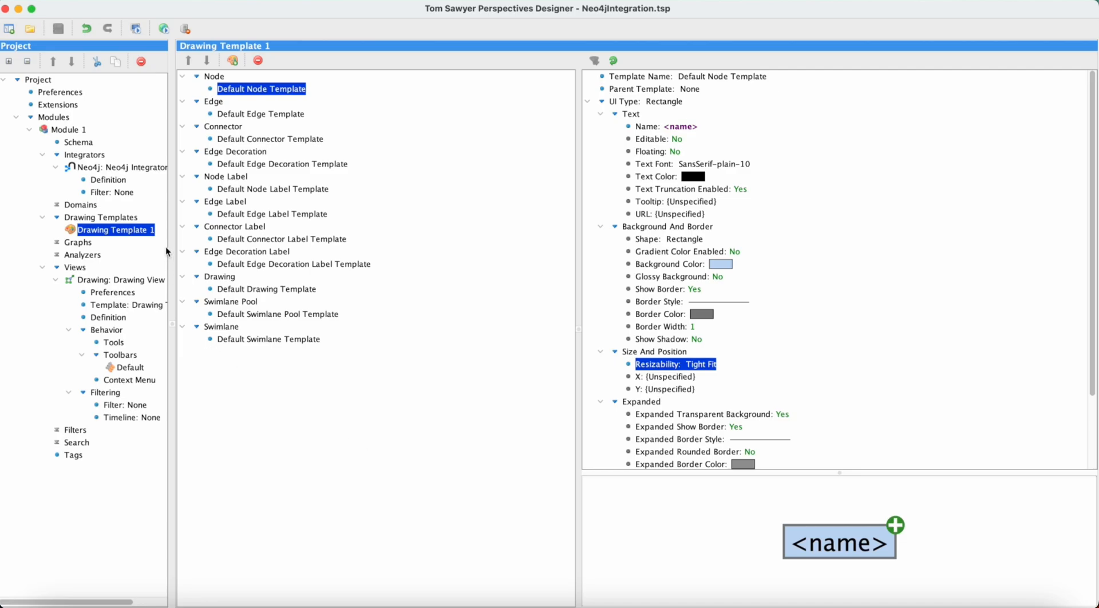
Change Query 1's Cypher LIMIT from 30 to 300 and rerun it
left_click(108, 180)
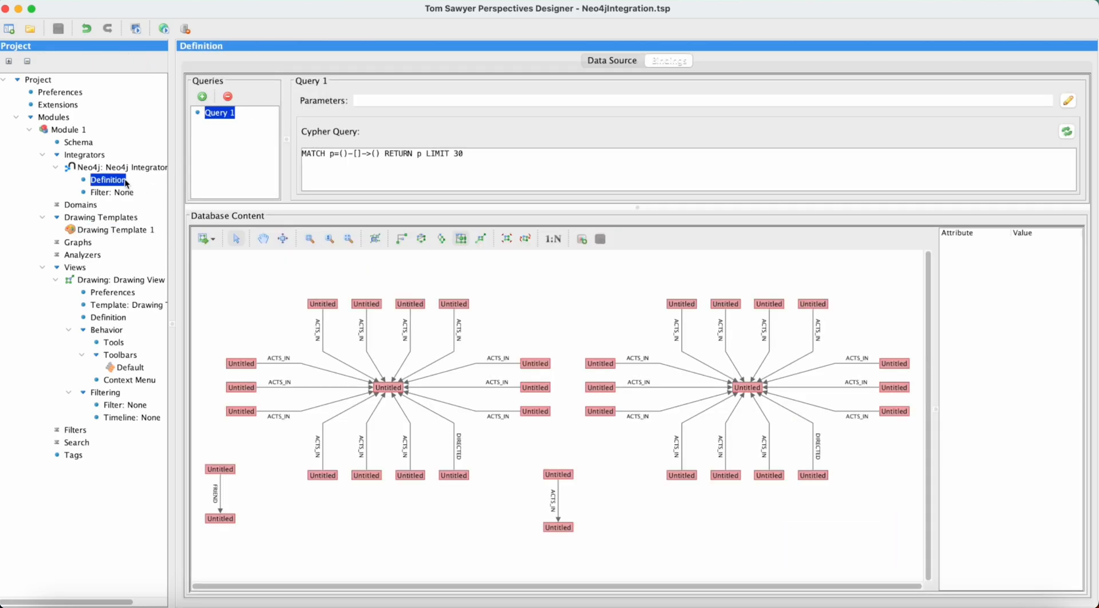
left_click(466, 153)
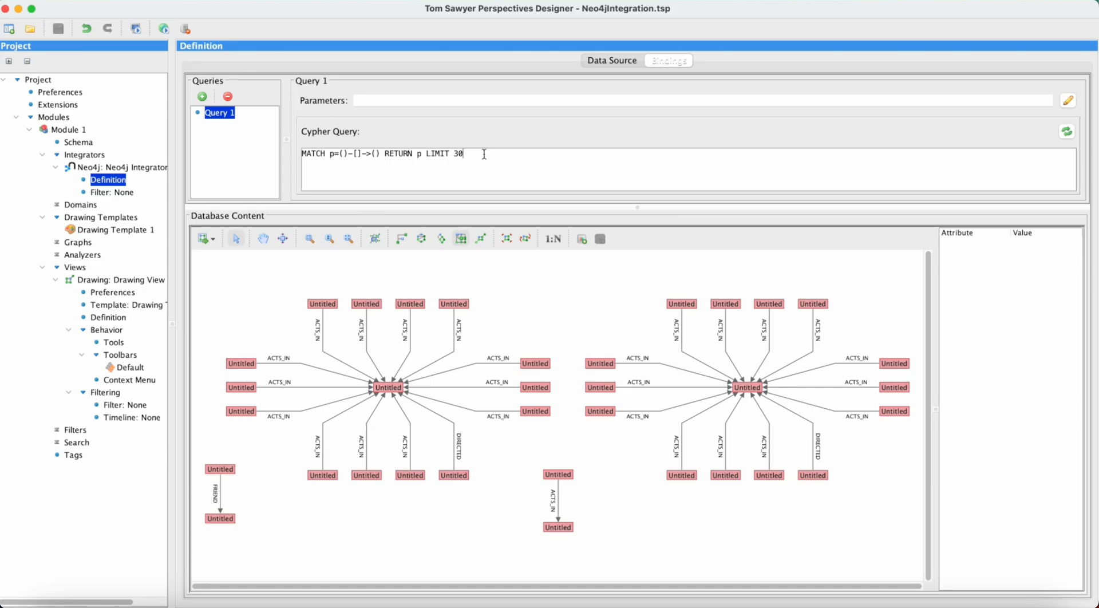
type("0")
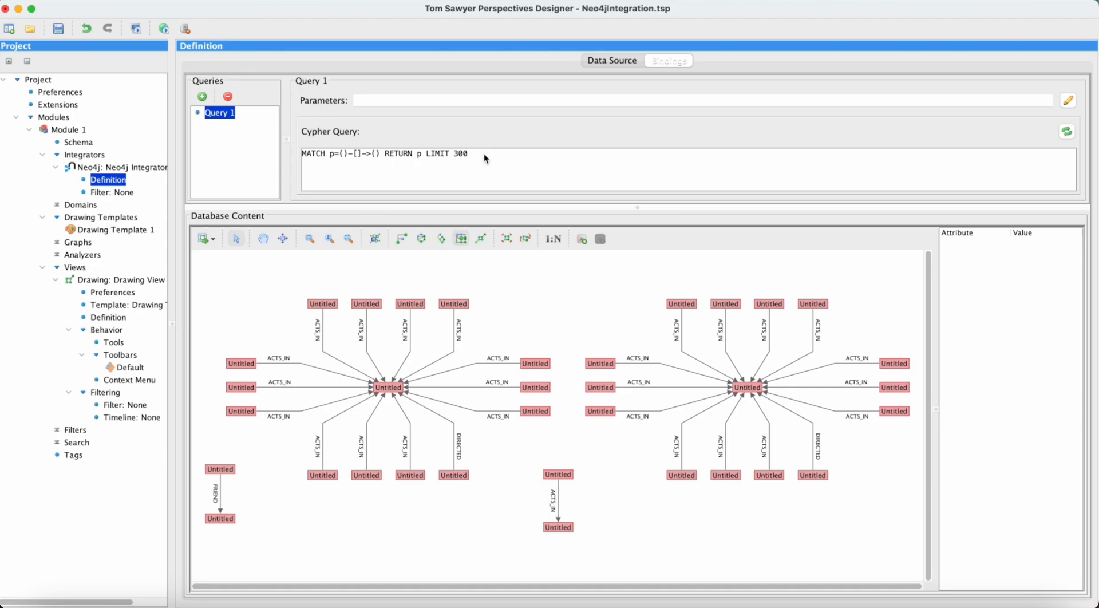
mouse_move(1067, 132)
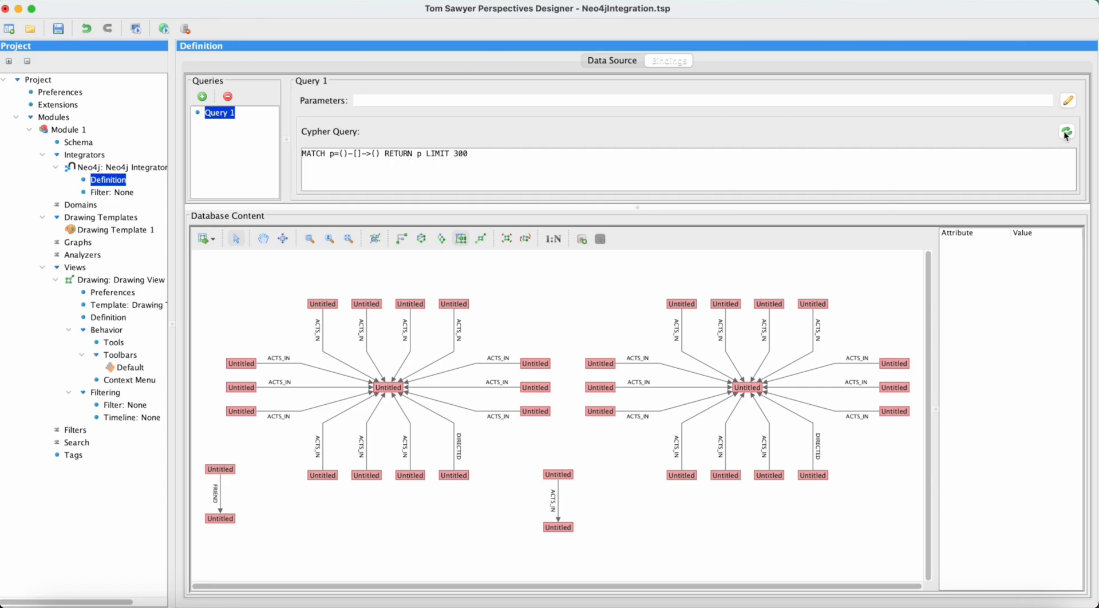
left_click(1067, 133)
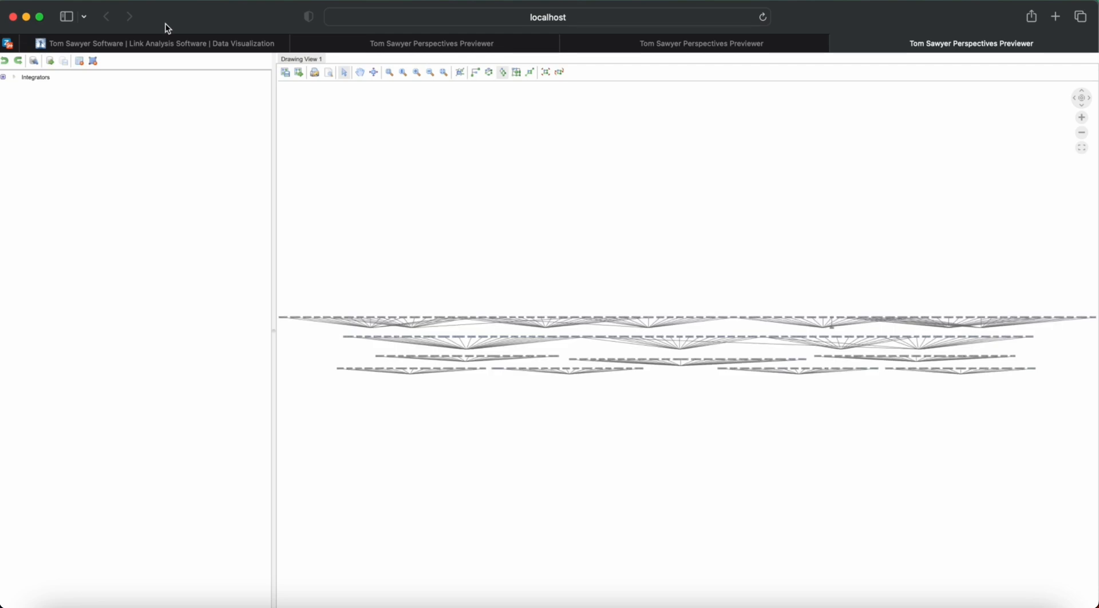
mouse_move(395, 91)
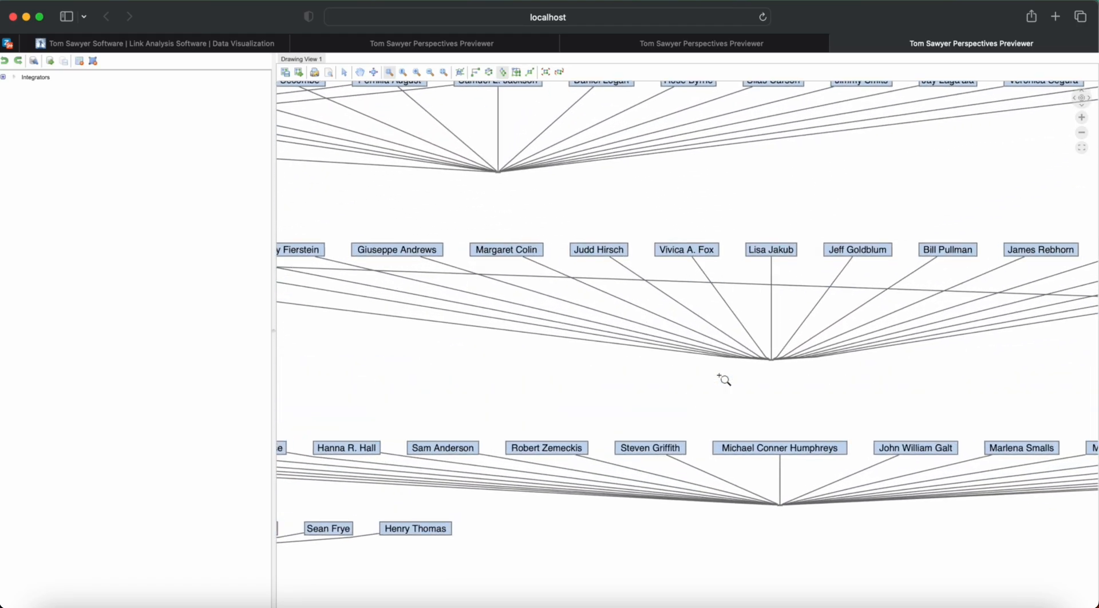
mouse_move(476, 116)
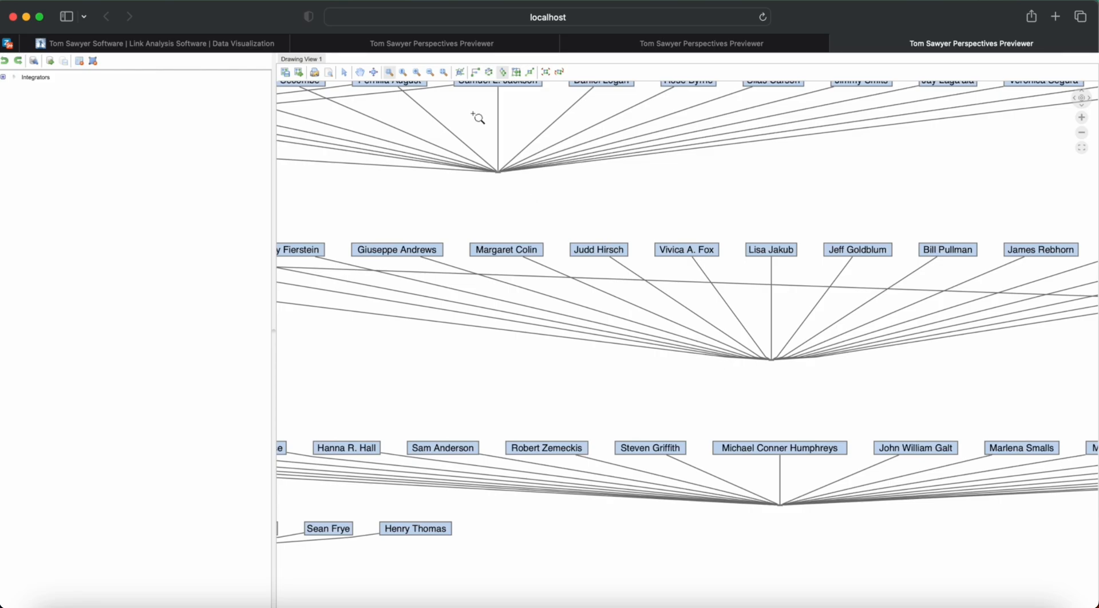
Fit the whole 300-path graph of actor-name nodes back into view
left_click(429, 71)
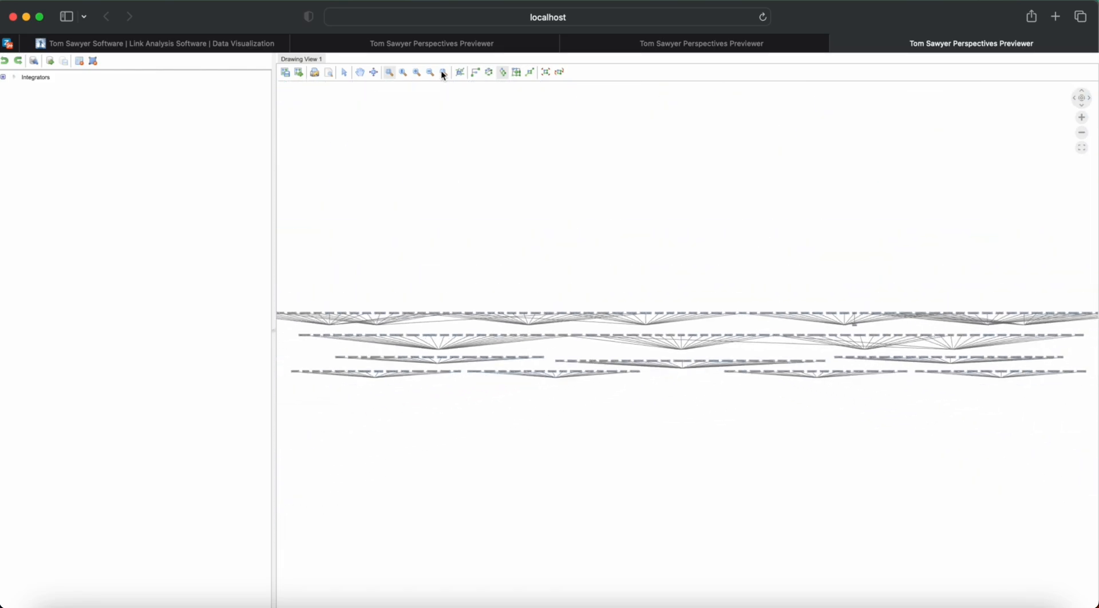
left_click(475, 71)
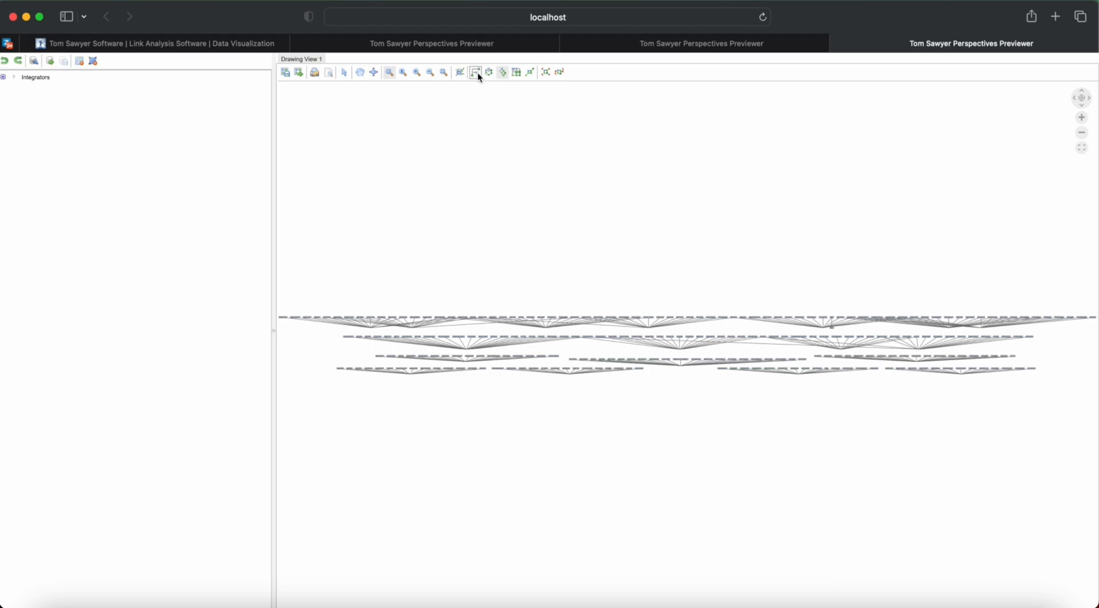
Apply Hierarchical, Circular, Orthogonal, then Symmetric layouts to the 300-path graph
left_click(475, 72)
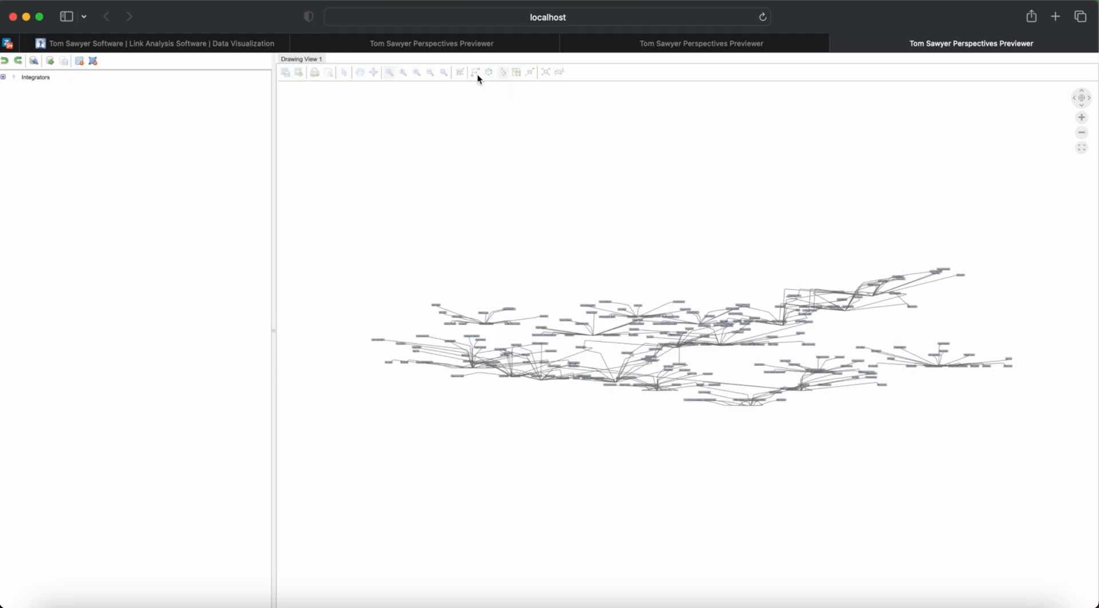
left_click(474, 72)
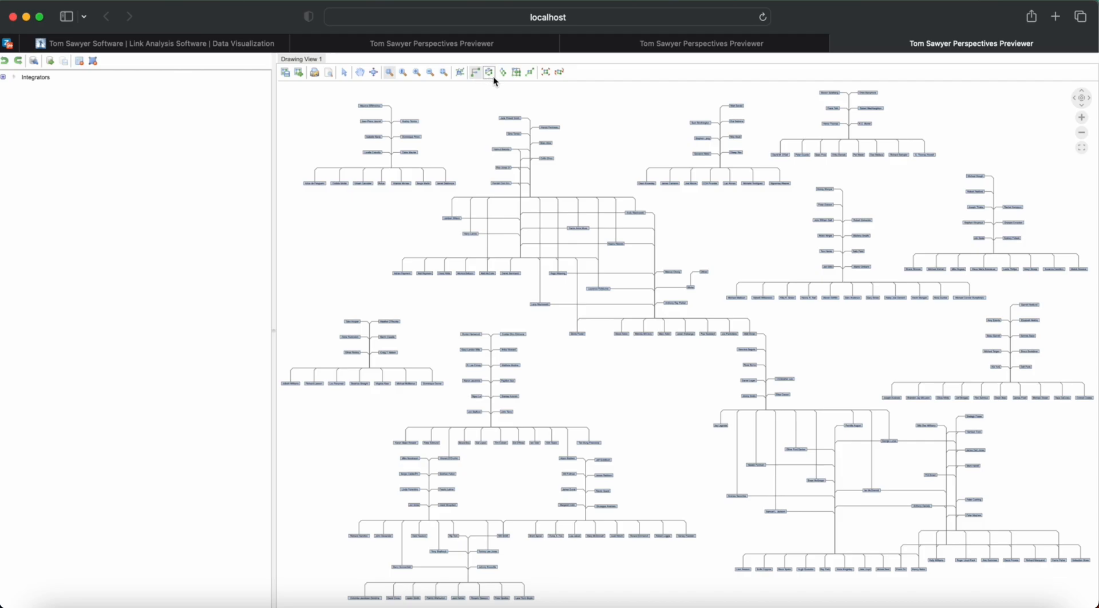
left_click(488, 72)
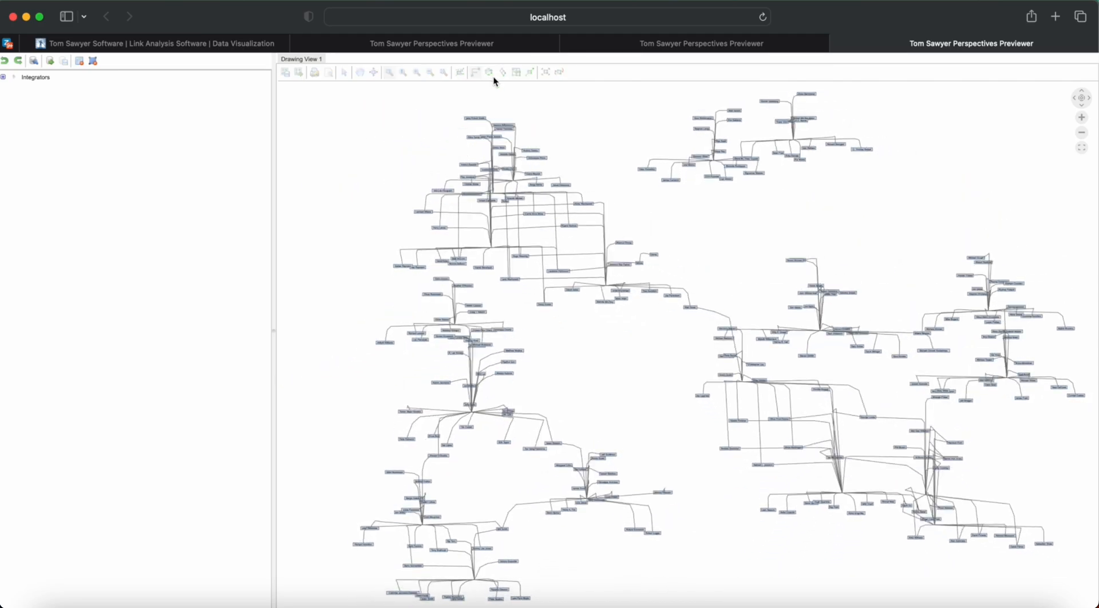
left_click(488, 71)
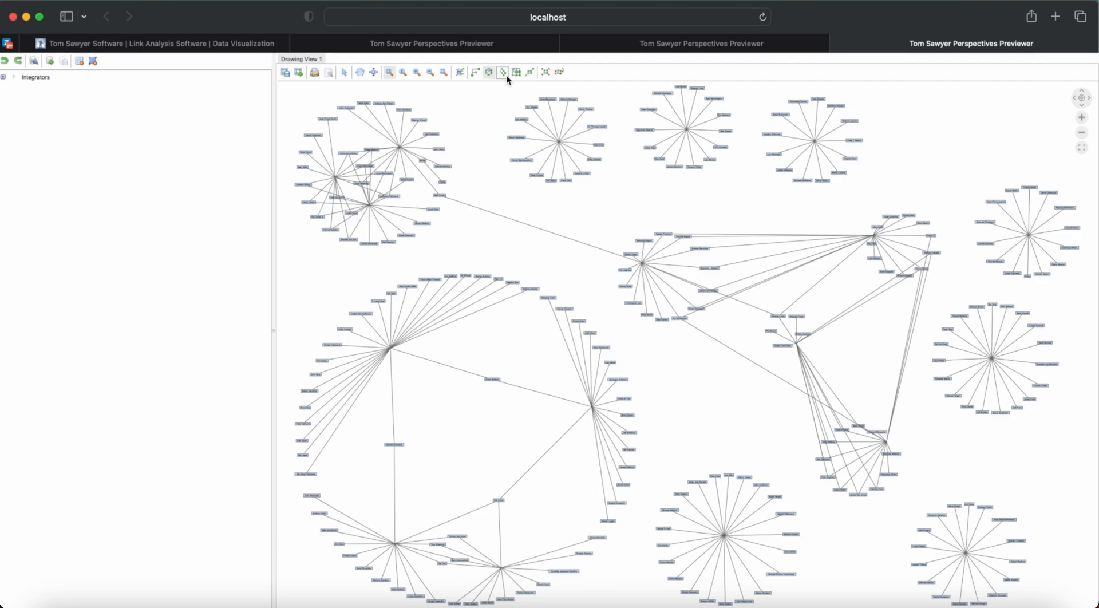
left_click(502, 72)
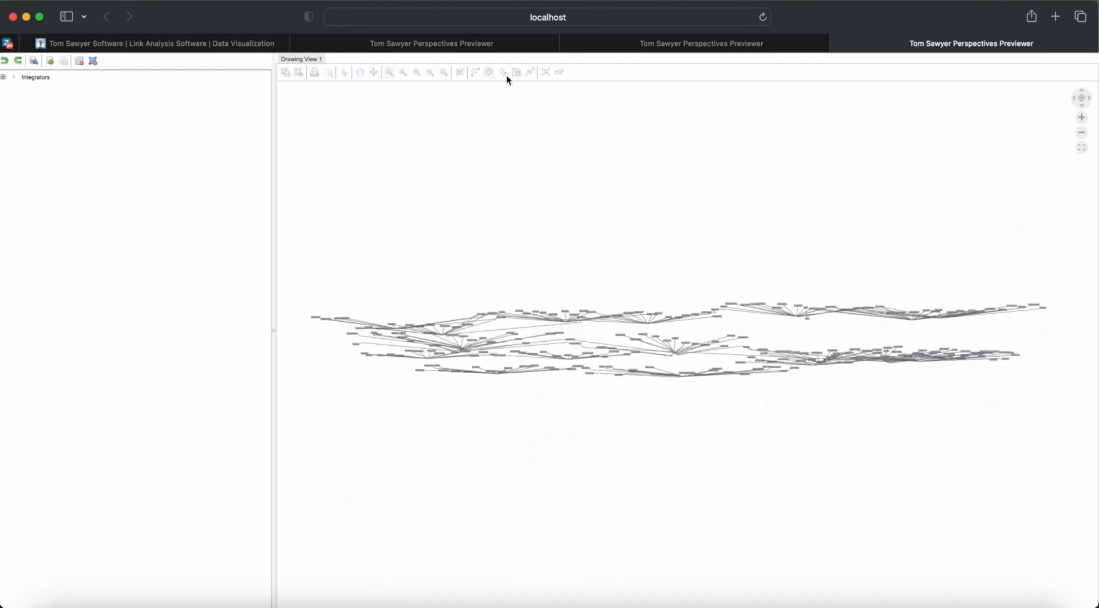
left_click(516, 72)
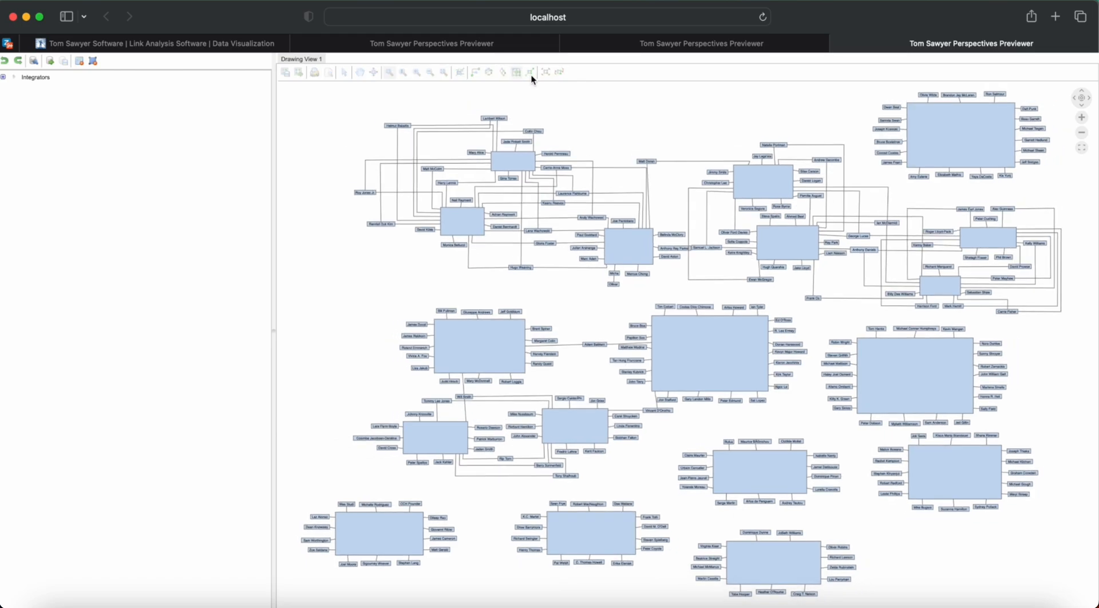
left_click(530, 72)
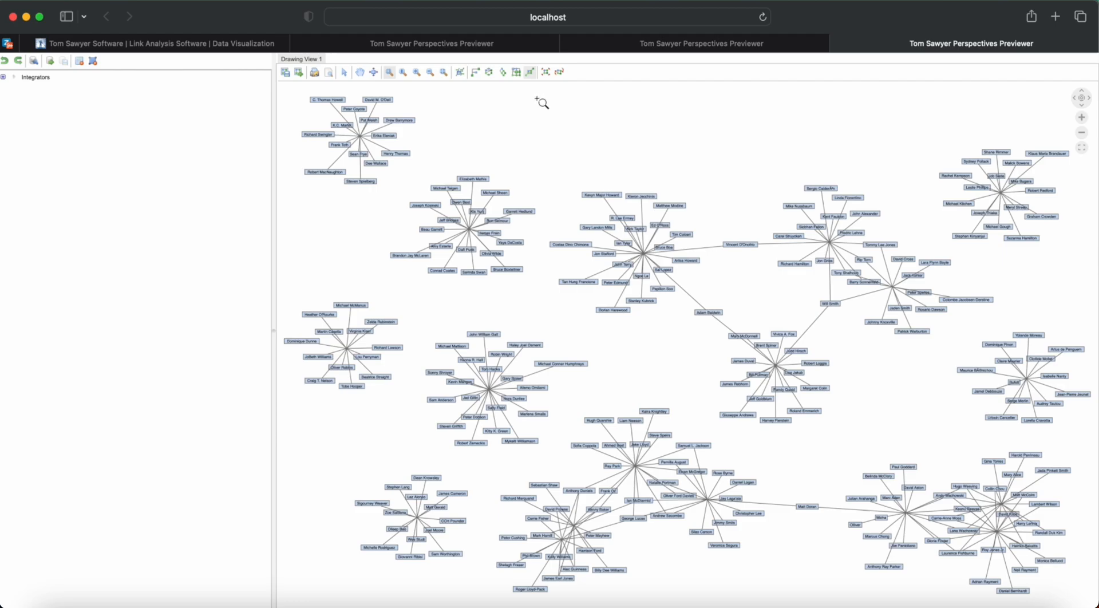
mouse_move(530, 71)
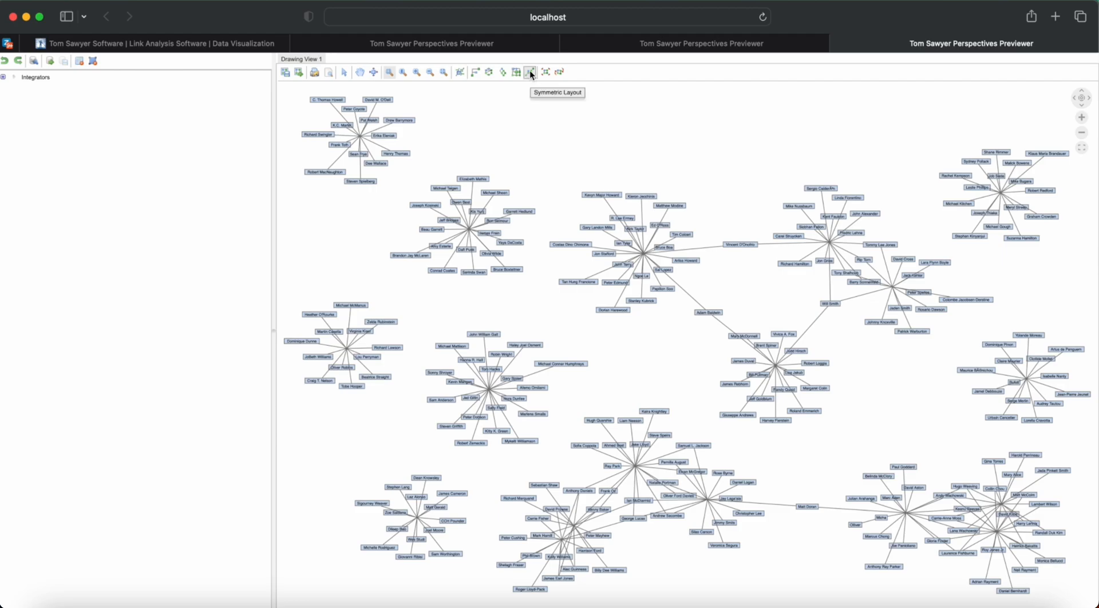